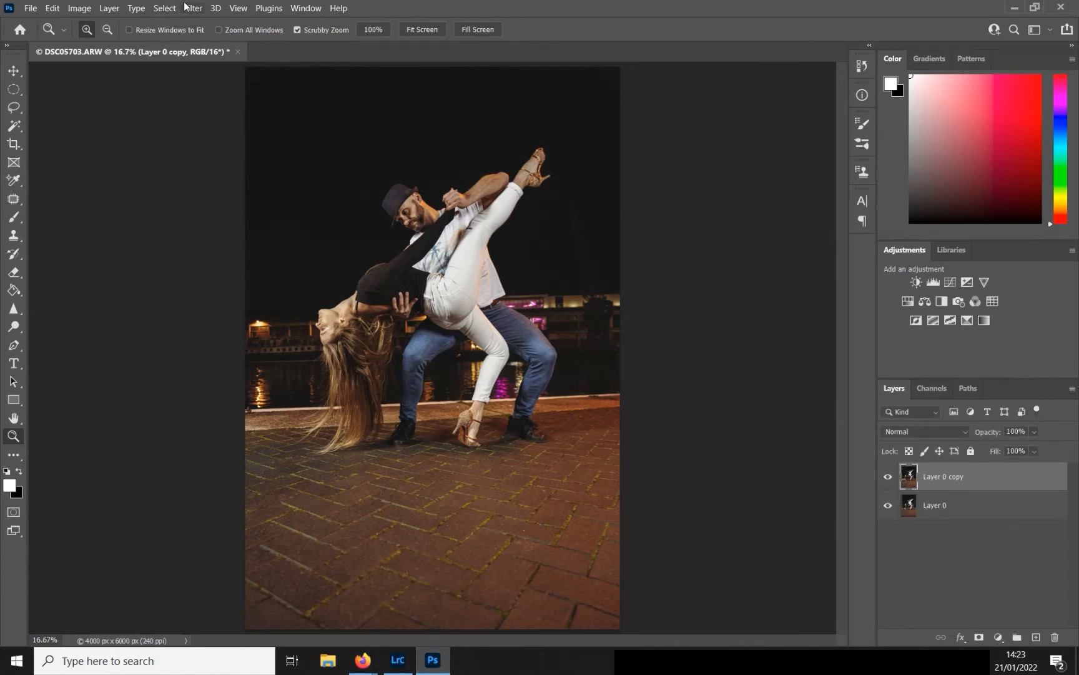
# Use Select > Subject to automatically select the two dancers on the photo layer.
pyautogui.click(192, 8)
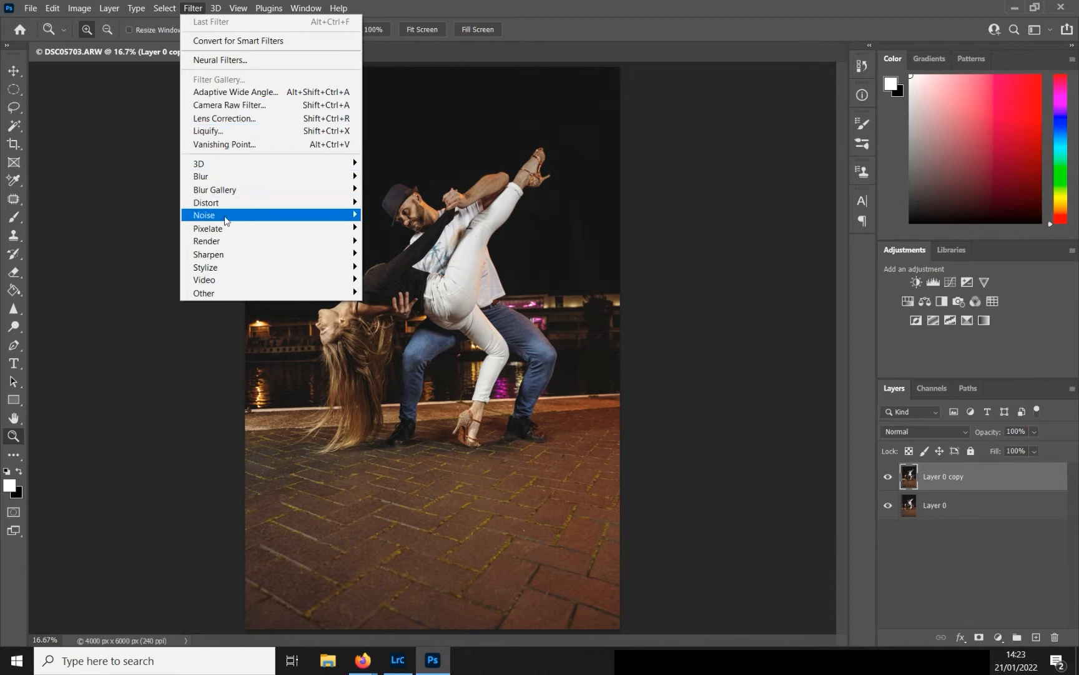
pyautogui.click(164, 8)
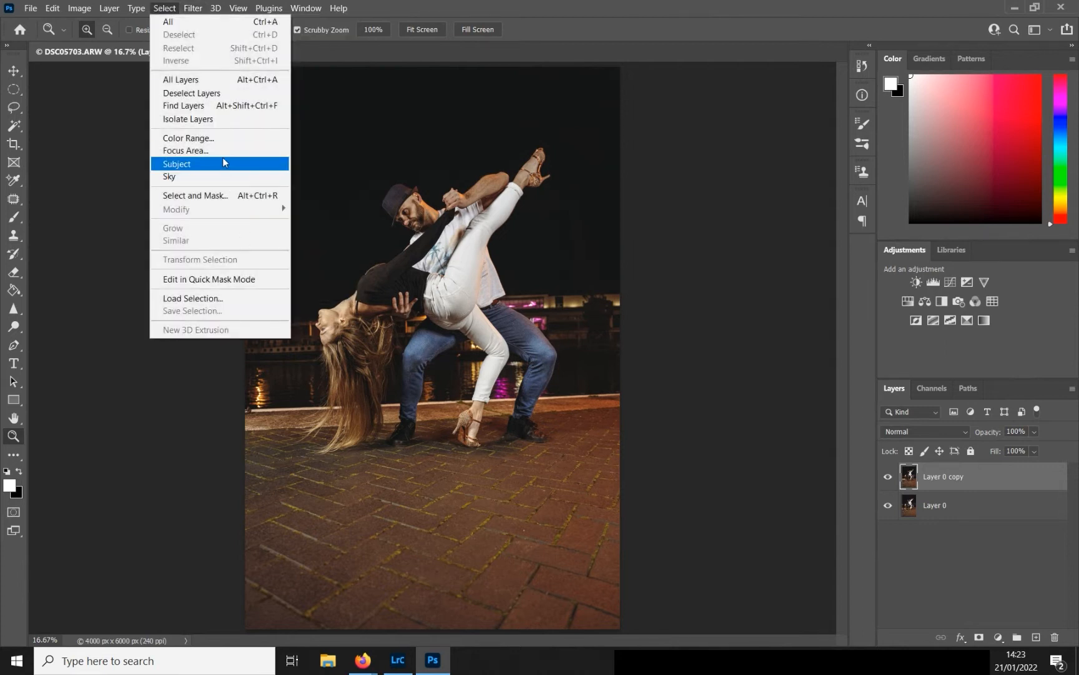
pyautogui.click(176, 164)
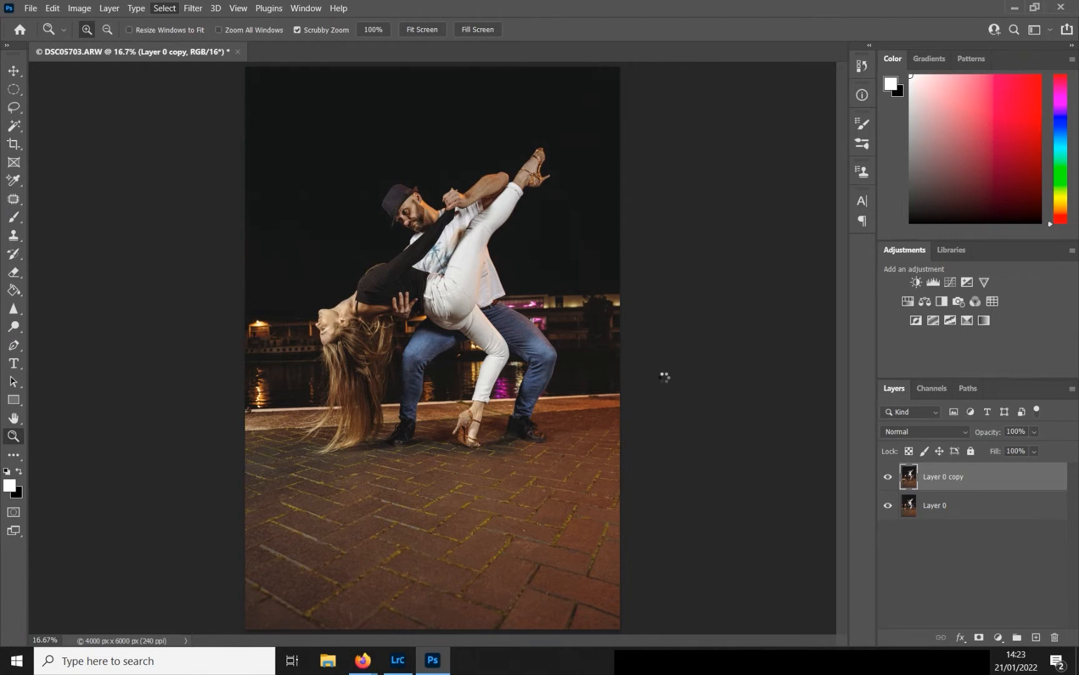
pyautogui.click(164, 7)
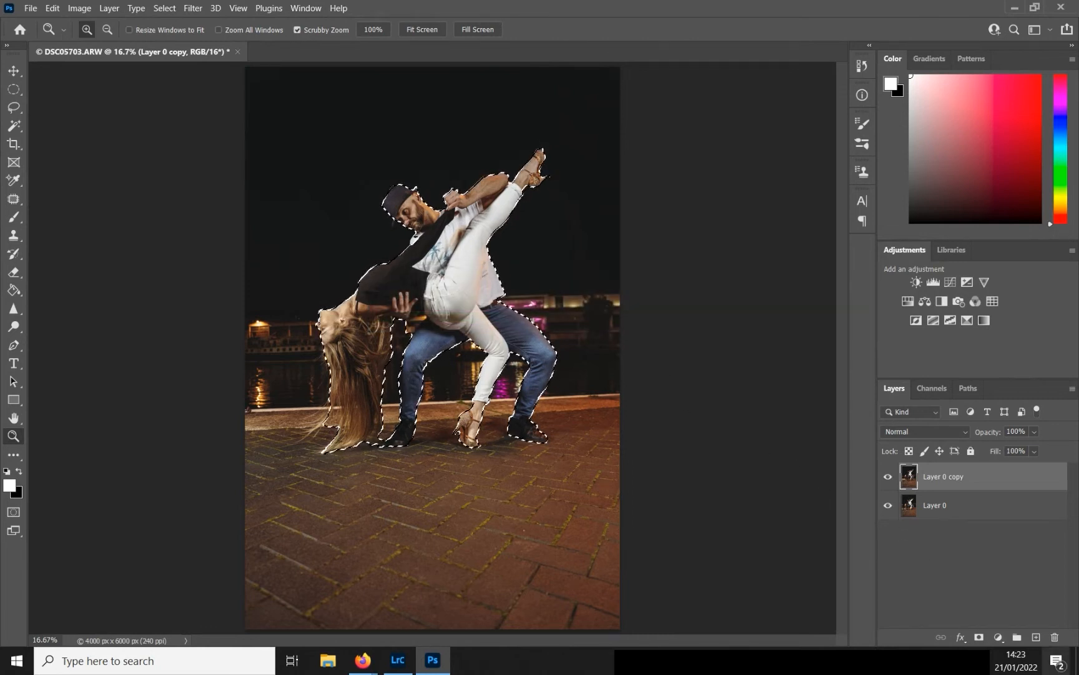
# Mask the couple from the background, hide Layer 0, and start Puppet Warp.
pyautogui.click(978, 636)
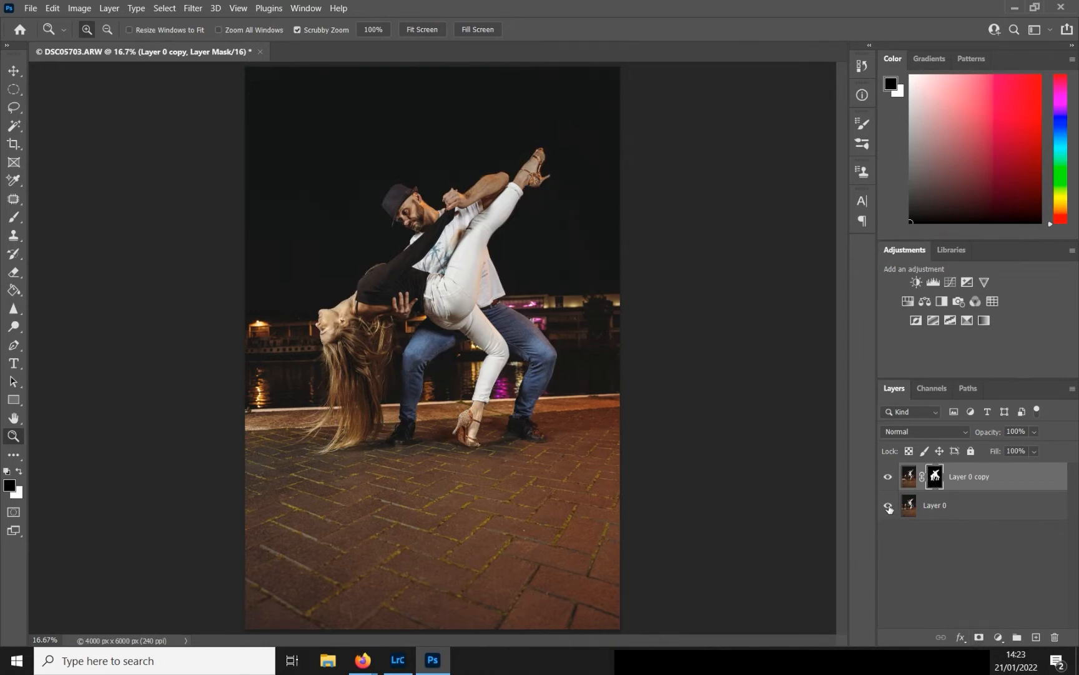
pyautogui.moveTo(888, 506)
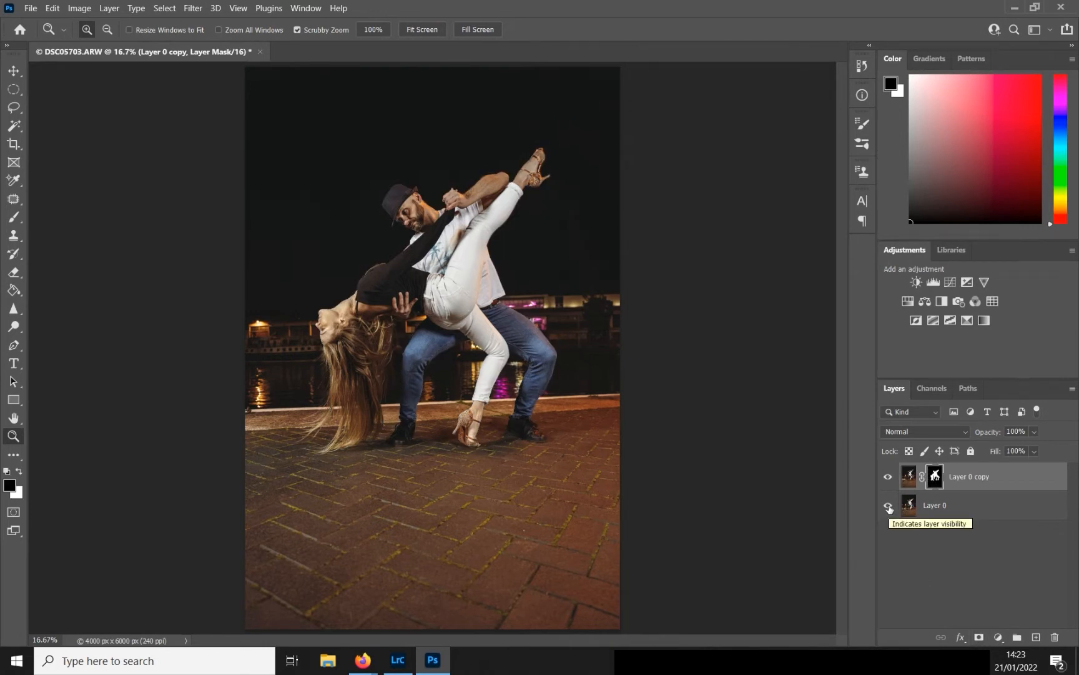
pyautogui.click(888, 504)
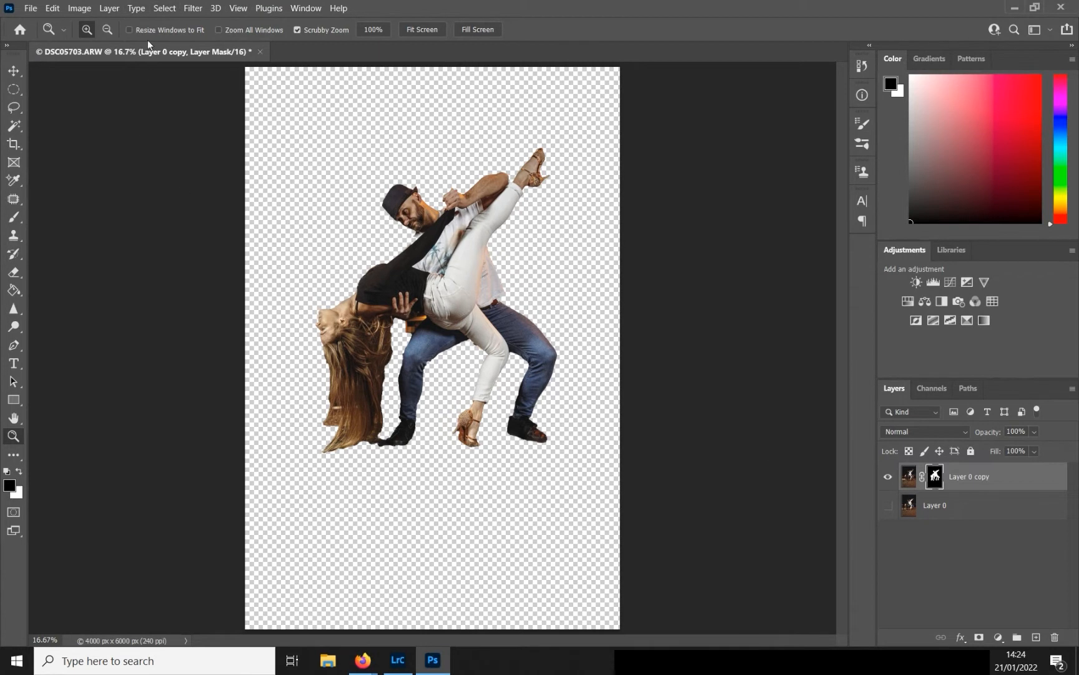
pyautogui.click(52, 8)
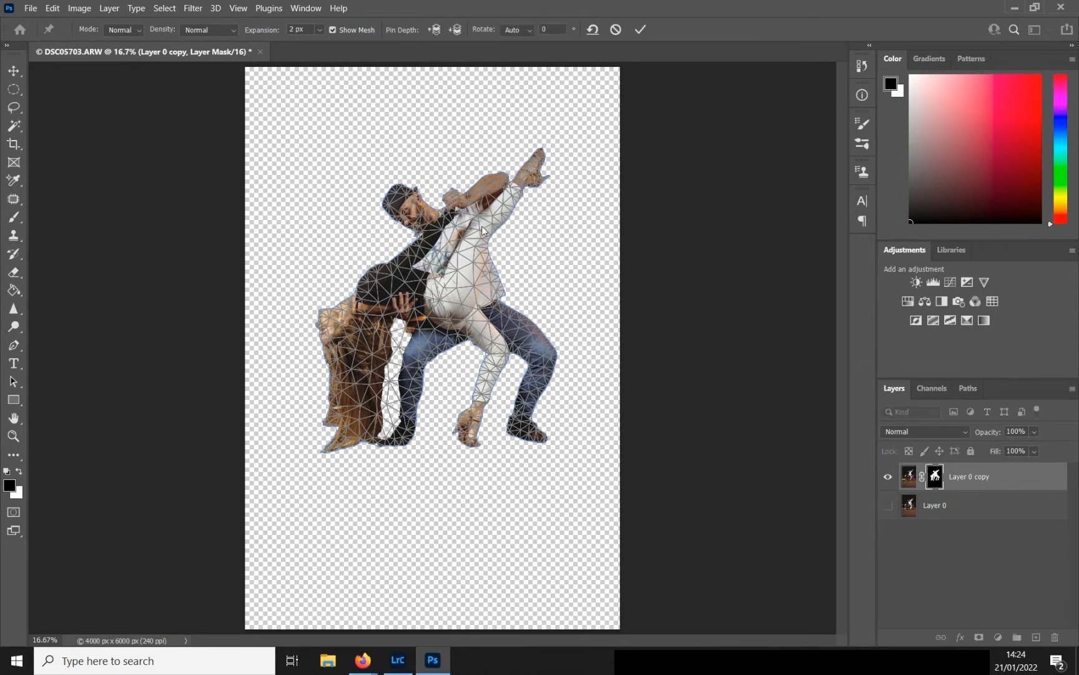
# Pin the man's chest, the woman's hip, raised ankle, back and the man's arm.
pyautogui.click(482, 225)
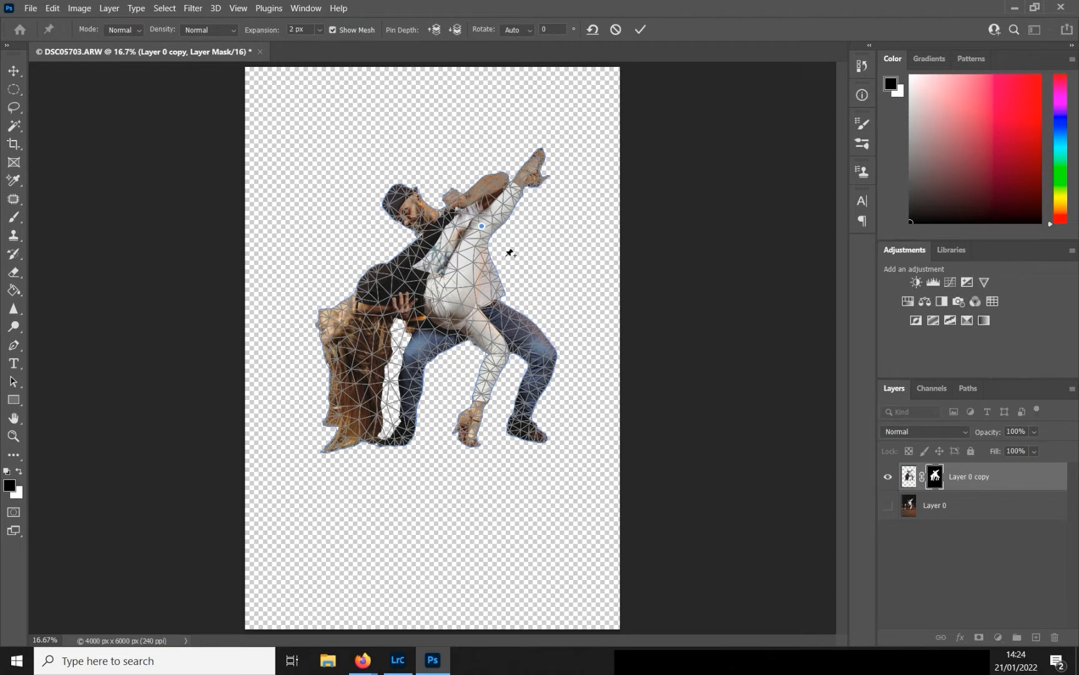
pyautogui.moveTo(461, 297)
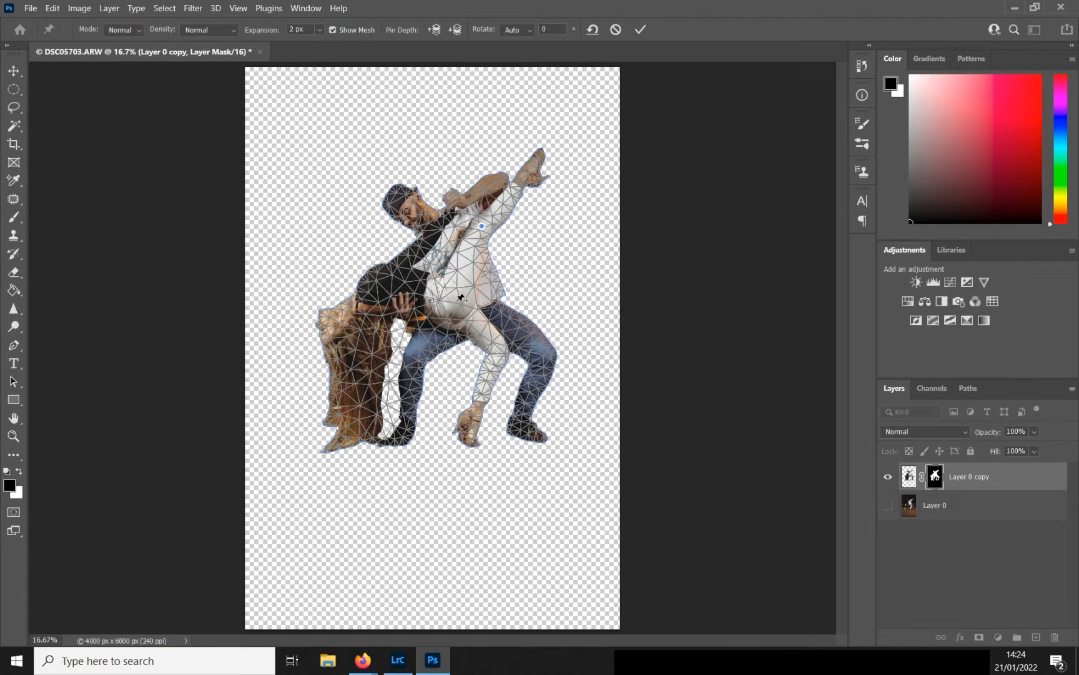
pyautogui.moveTo(481, 225); pyautogui.dragTo(456, 298)
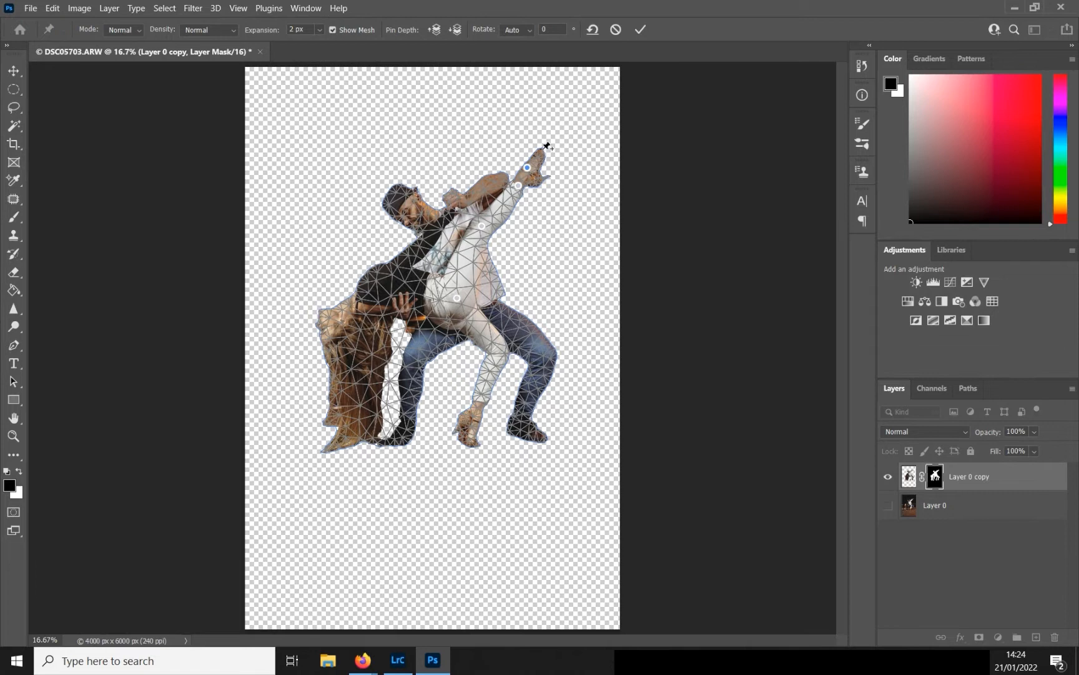
pyautogui.moveTo(526, 168); pyautogui.dragTo(541, 150)
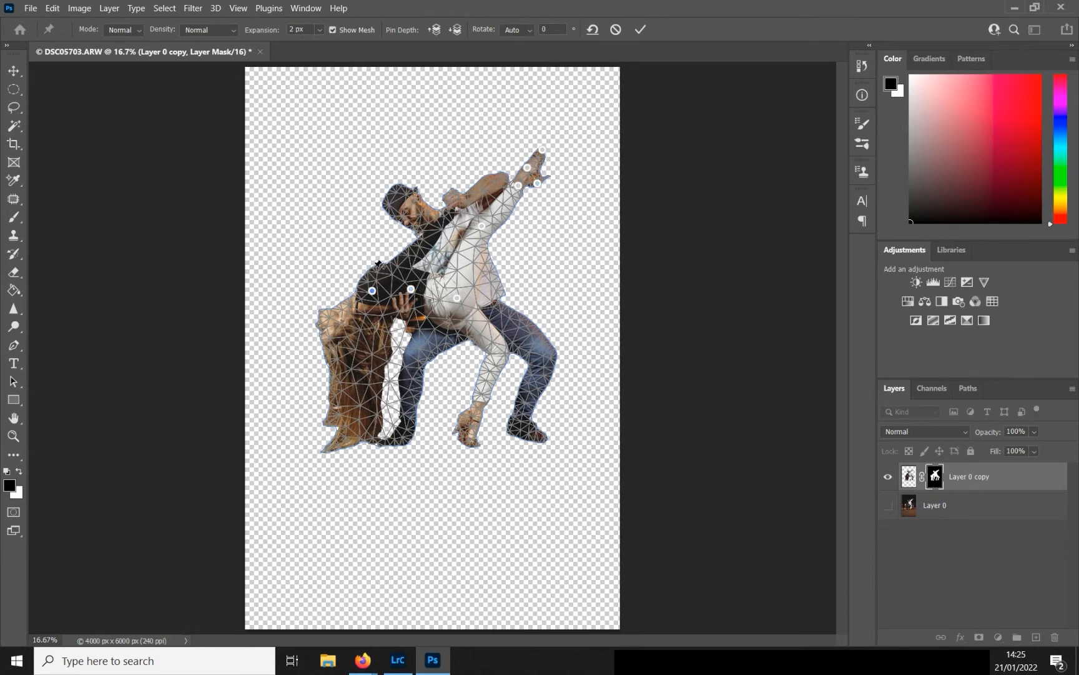
pyautogui.moveTo(378, 289); pyautogui.dragTo(379, 268)
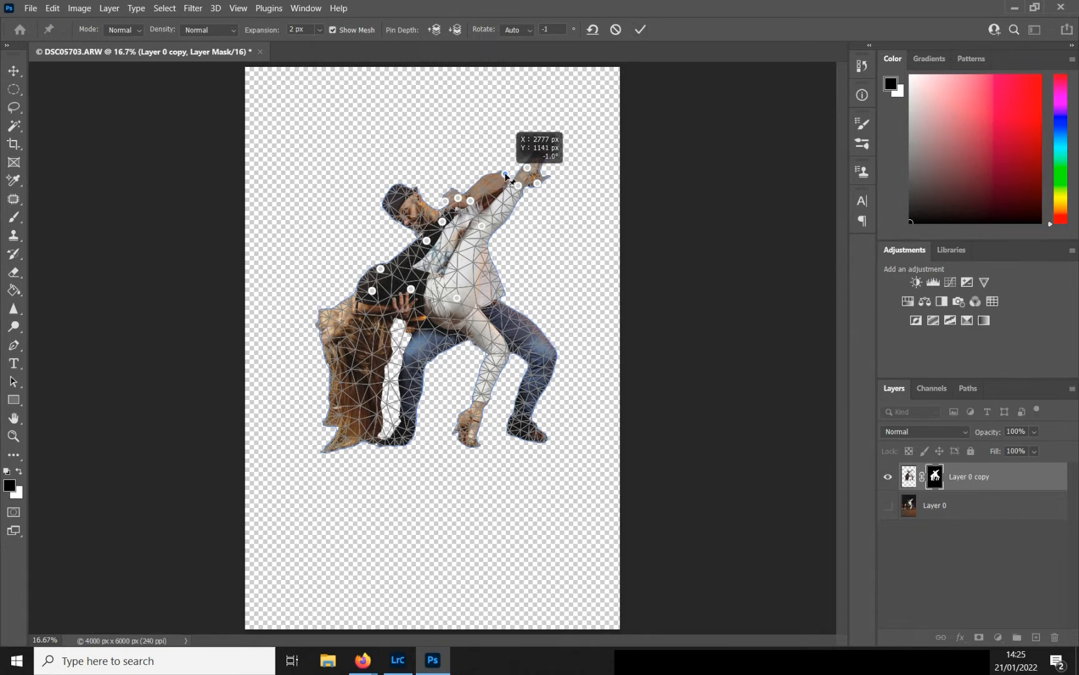
# Lift the woman's raised foot and bend her raised leg toward the man.
pyautogui.moveTo(526, 168); pyautogui.dragTo(527, 168)
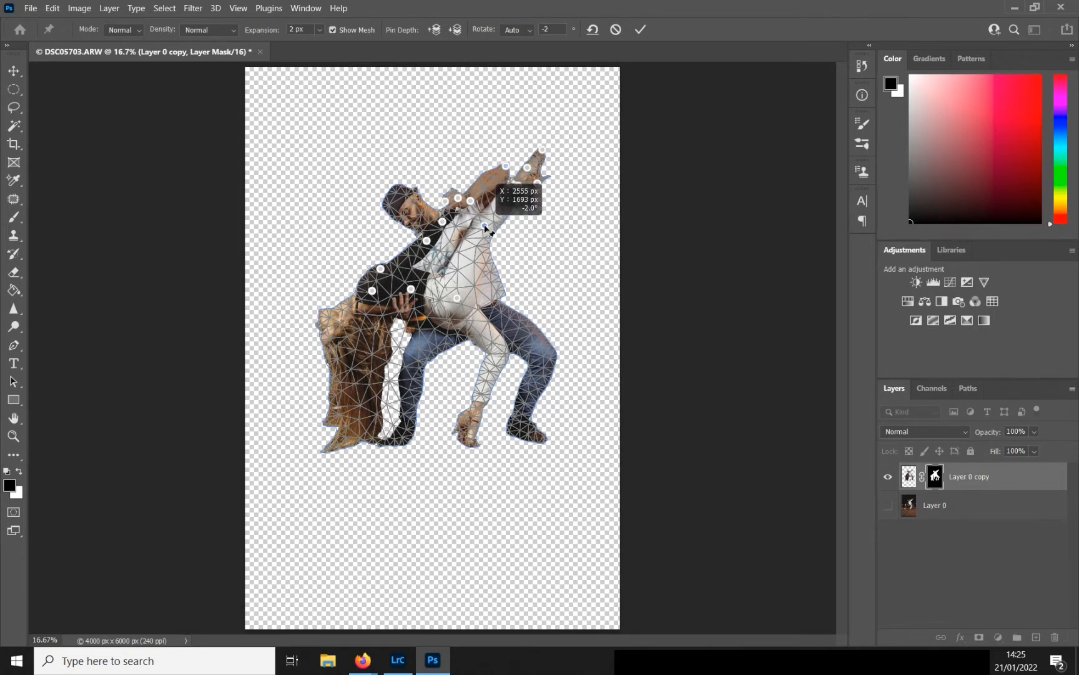
pyautogui.moveTo(484, 230); pyautogui.dragTo(488, 232)
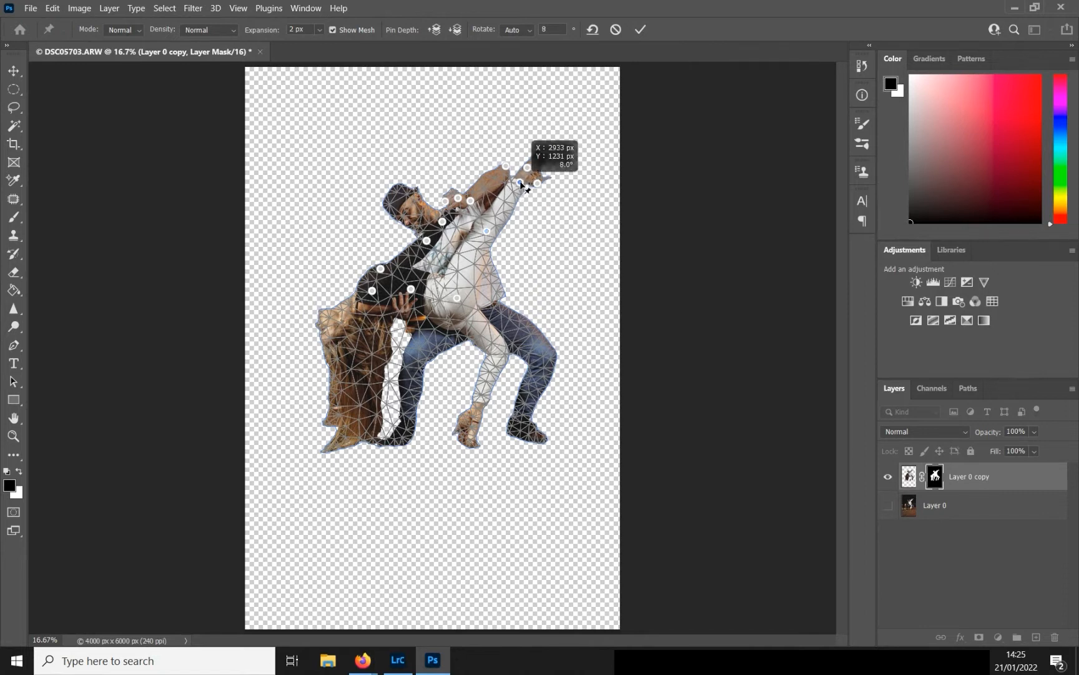
pyautogui.moveTo(526, 186); pyautogui.dragTo(530, 168)
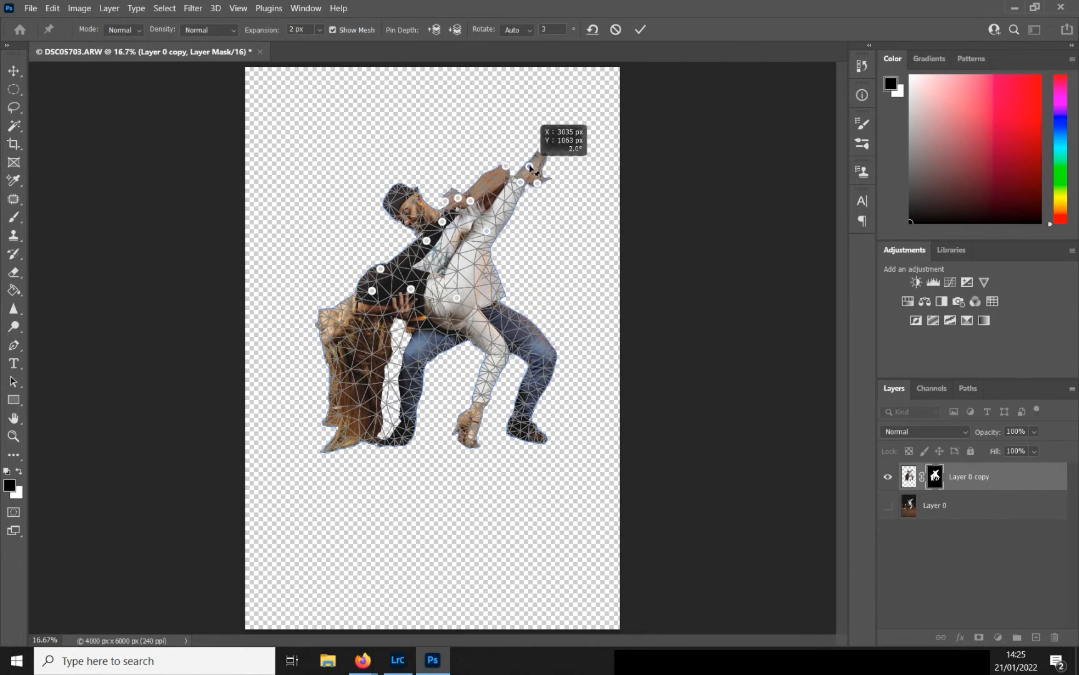
pyautogui.moveTo(535, 183); pyautogui.dragTo(547, 155)
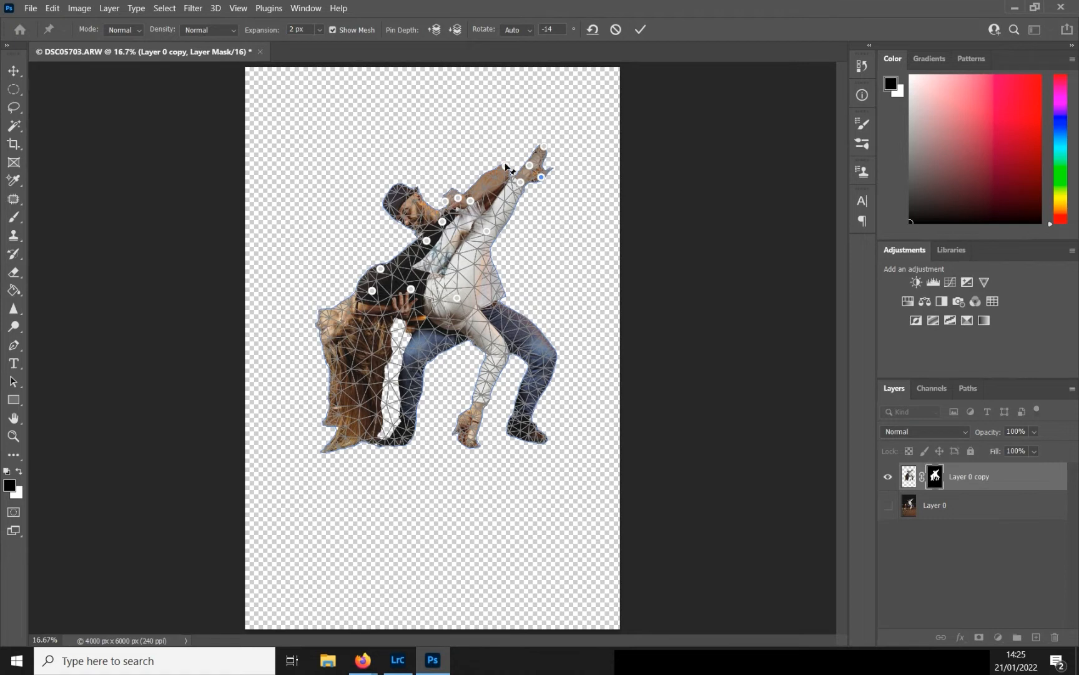
pyautogui.moveTo(540, 177); pyautogui.dragTo(534, 165)
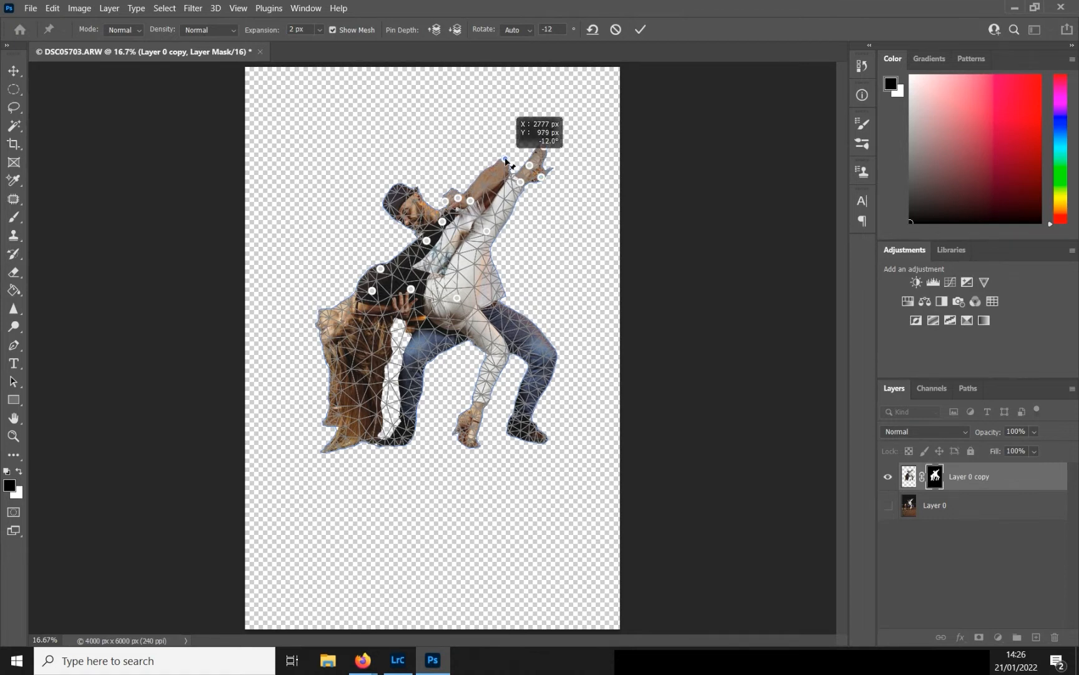
pyautogui.moveTo(507, 161); pyautogui.dragTo(477, 201)
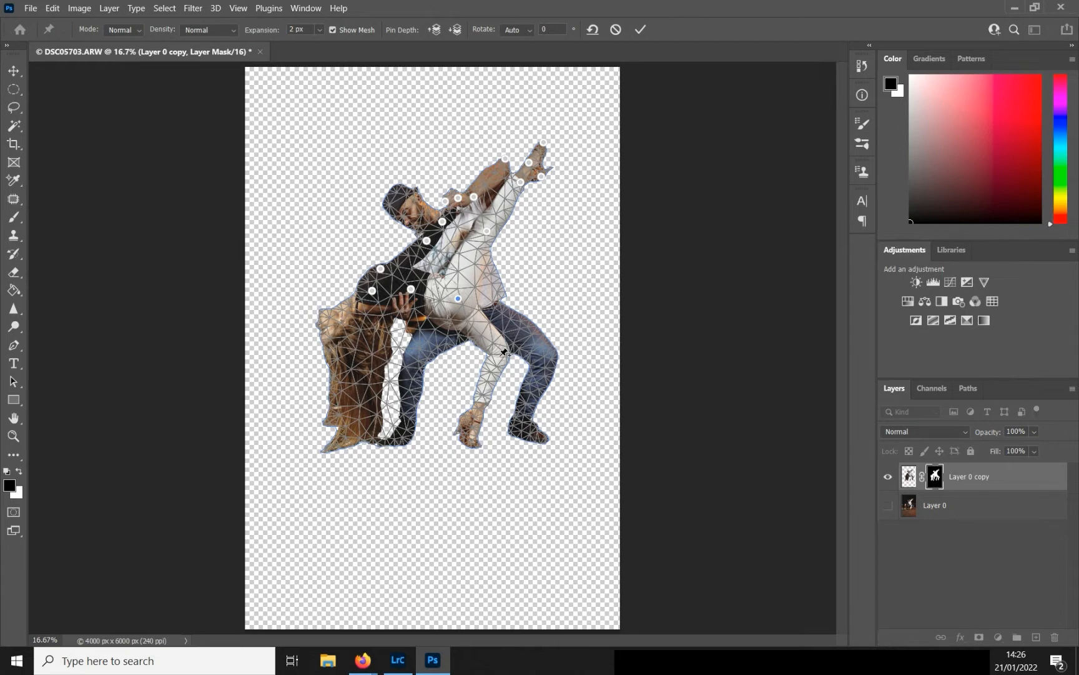
# Pin and reshape the woman's standing leg, then refine the raised leg.
pyautogui.moveTo(456, 298); pyautogui.dragTo(499, 356)
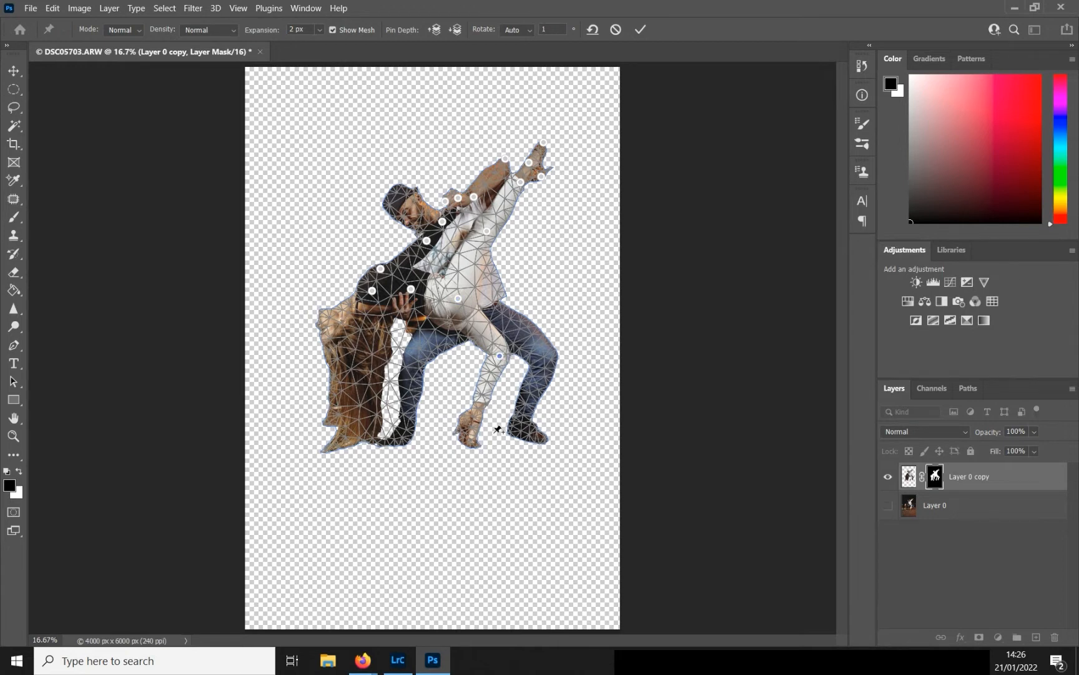
pyautogui.moveTo(499, 356); pyautogui.dragTo(479, 404)
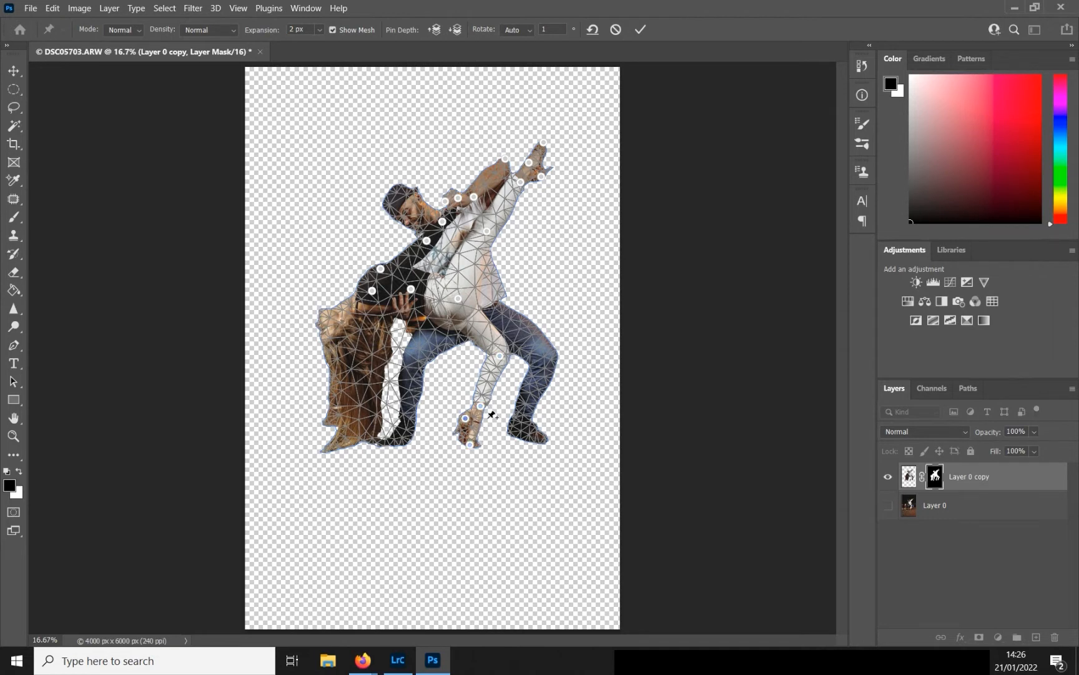
pyautogui.moveTo(465, 417); pyautogui.dragTo(485, 410)
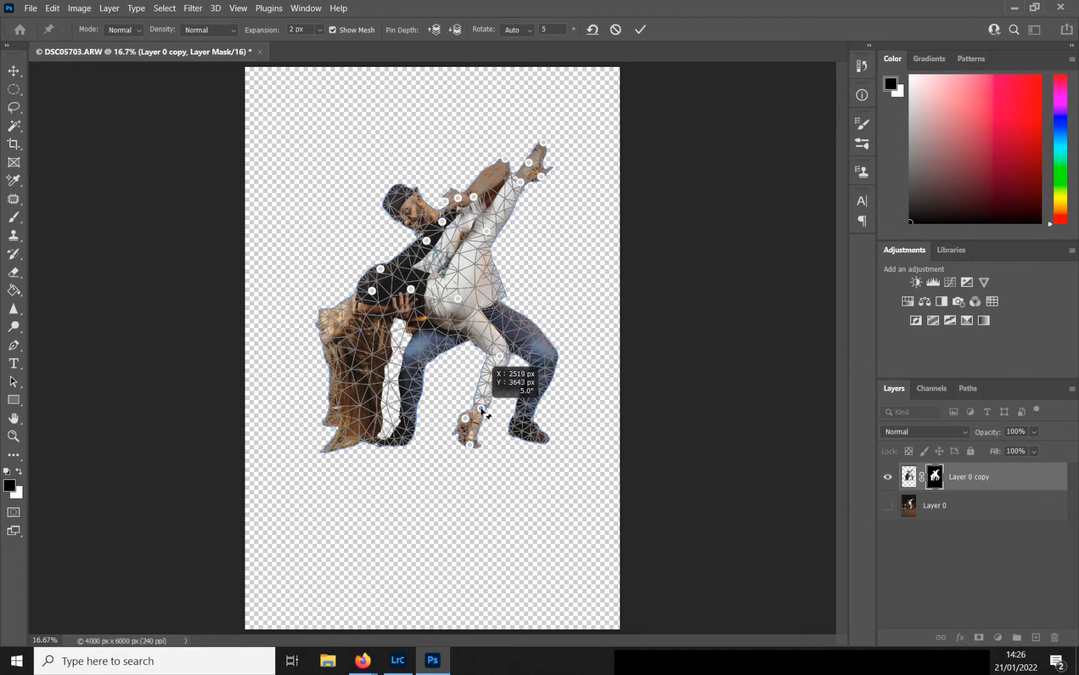
pyautogui.moveTo(481, 413); pyautogui.dragTo(480, 407)
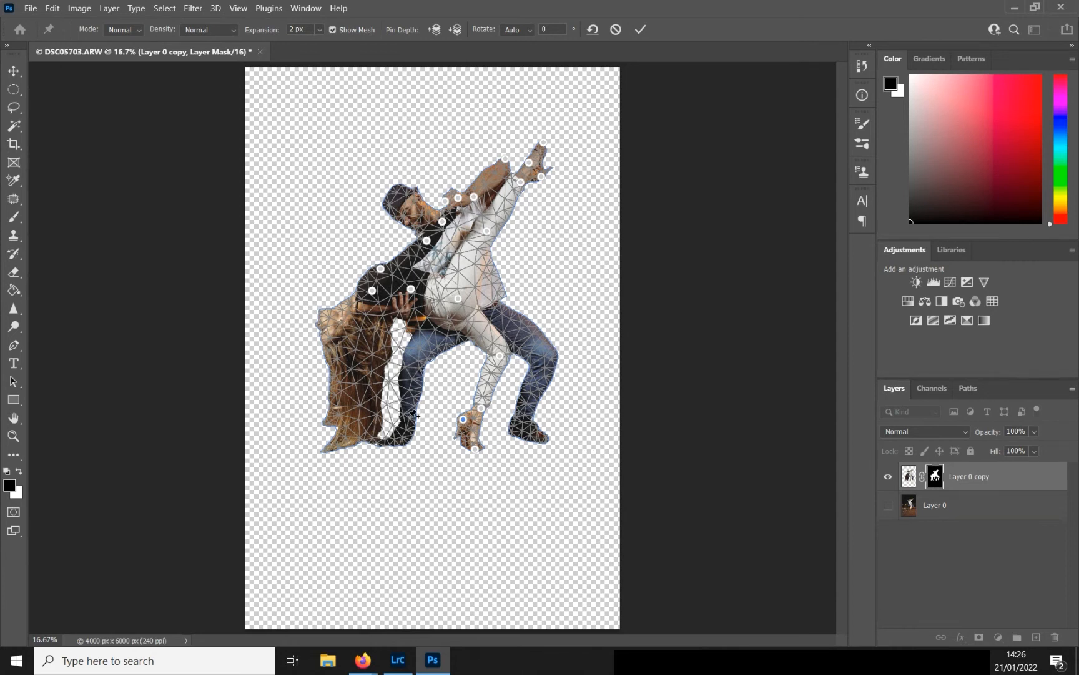
pyautogui.moveTo(599, 489)
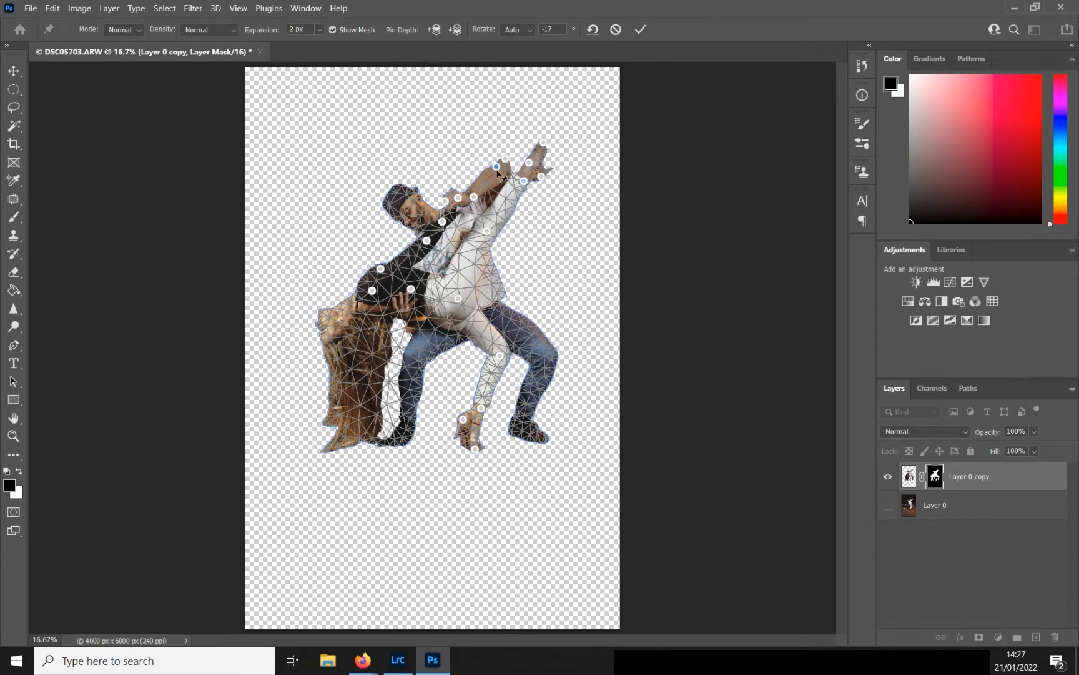
pyautogui.moveTo(497, 167); pyautogui.dragTo(502, 165)
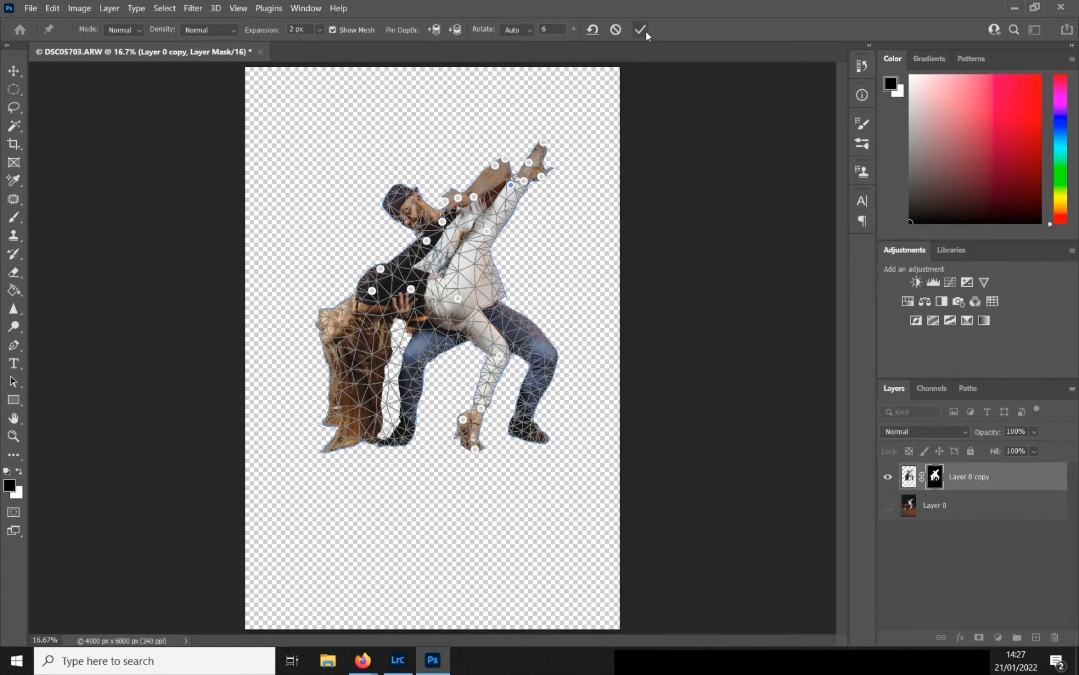
# Commit the warp, show the background, and rename layers 'Position change' and 'background'.
pyautogui.click(638, 30)
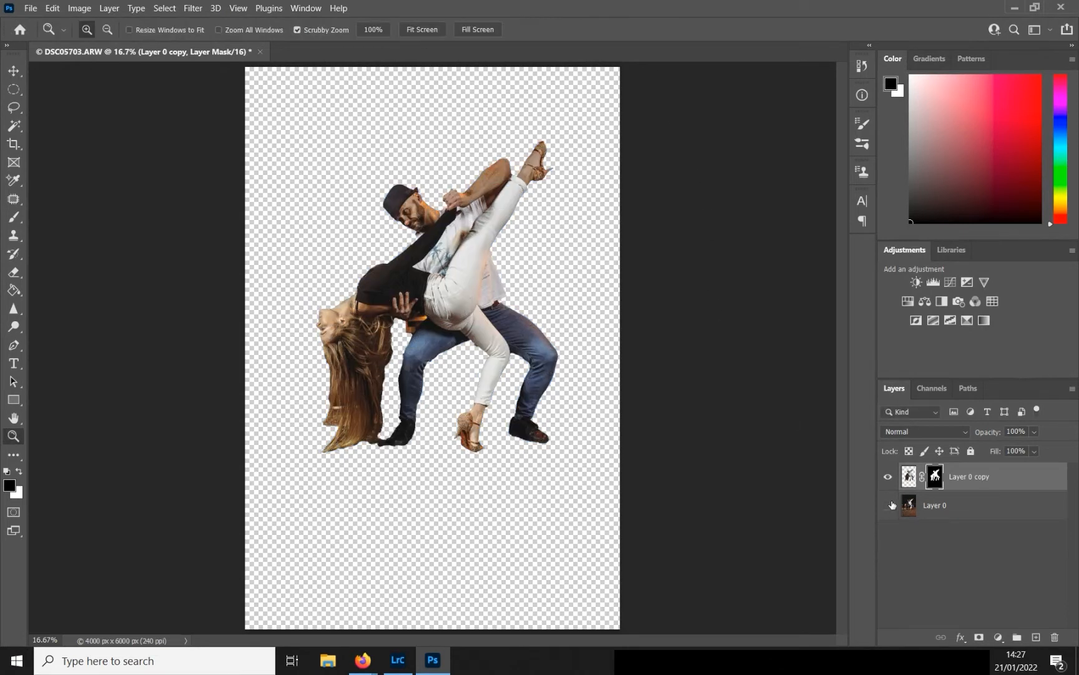
pyautogui.click(888, 505)
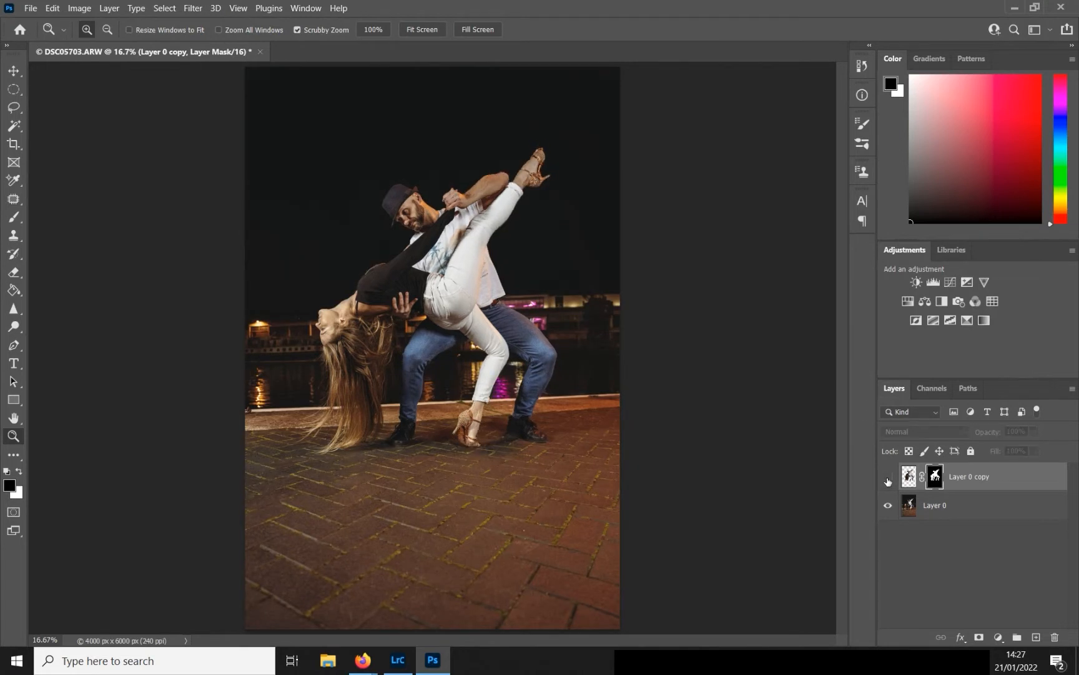
pyautogui.moveTo(888, 476)
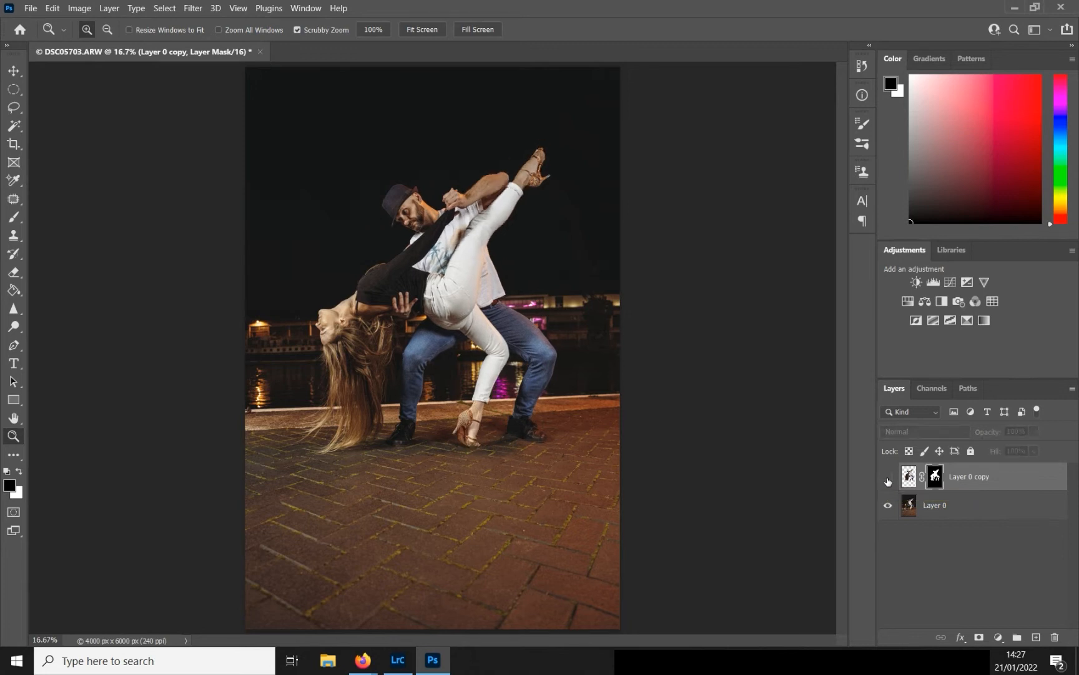
pyautogui.doubleClick(968, 476)
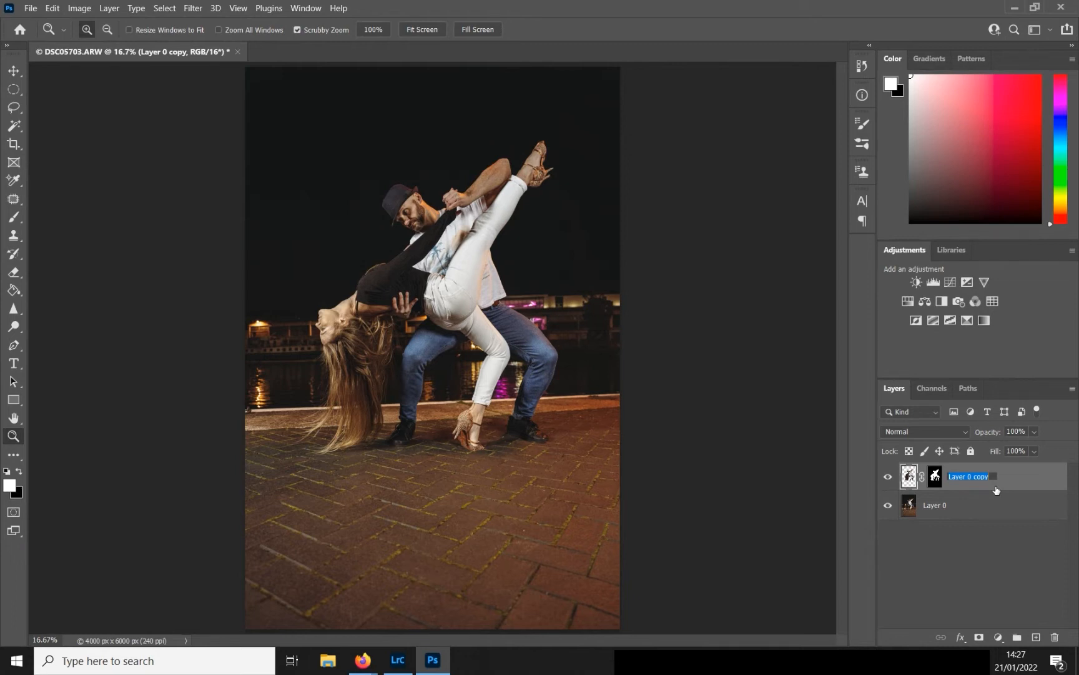
pyautogui.write('Position change')
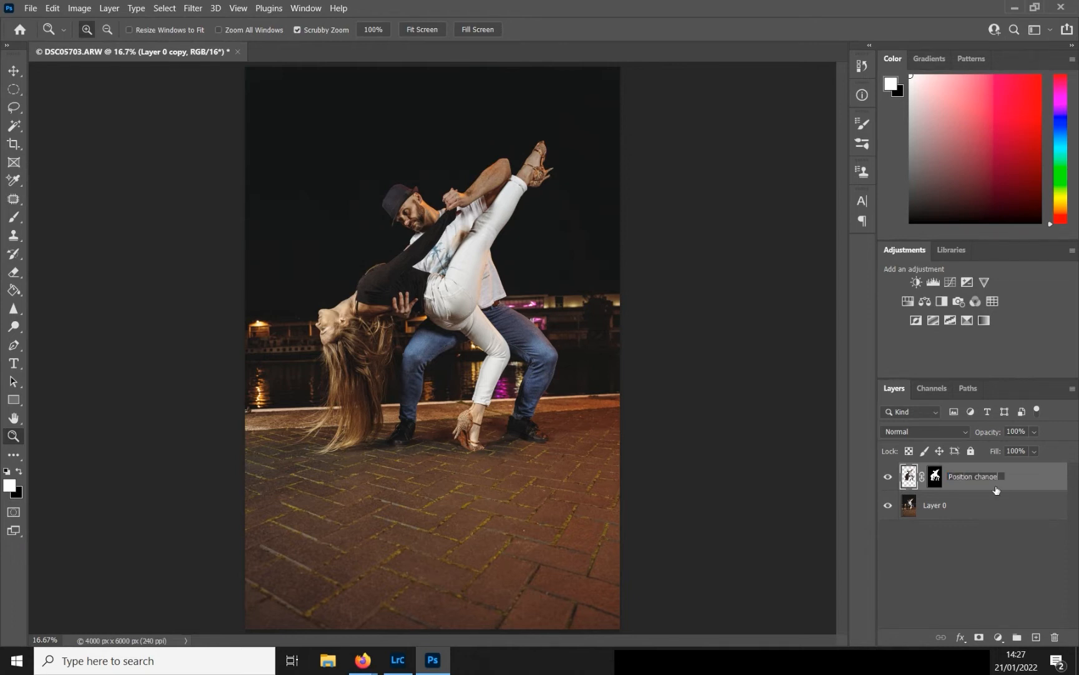
pyautogui.doubleClick(935, 504)
pyautogui.write('background')
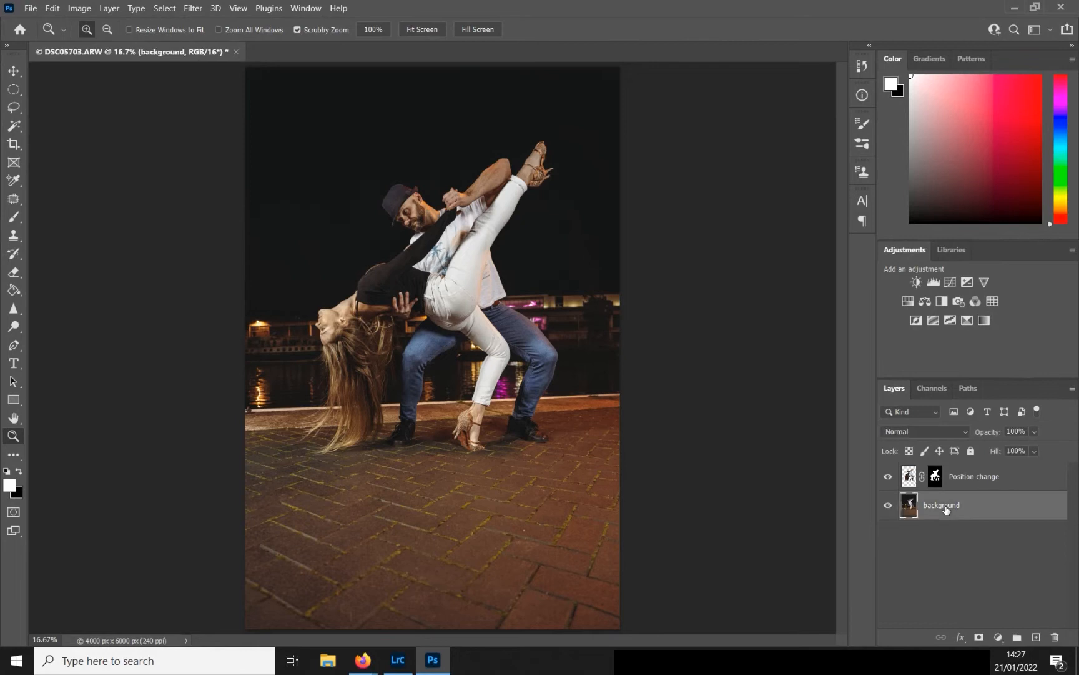
# Hide Position change, select the original dancers' outline, and open the Lasso selection menu.
pyautogui.click(887, 476)
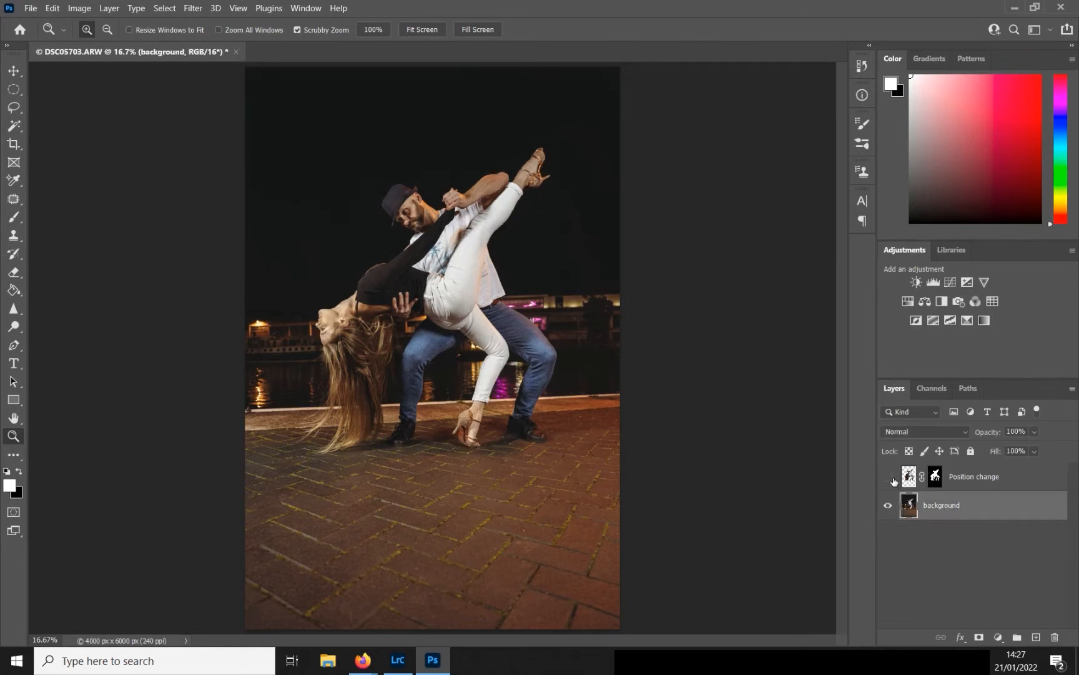
pyautogui.click(163, 7)
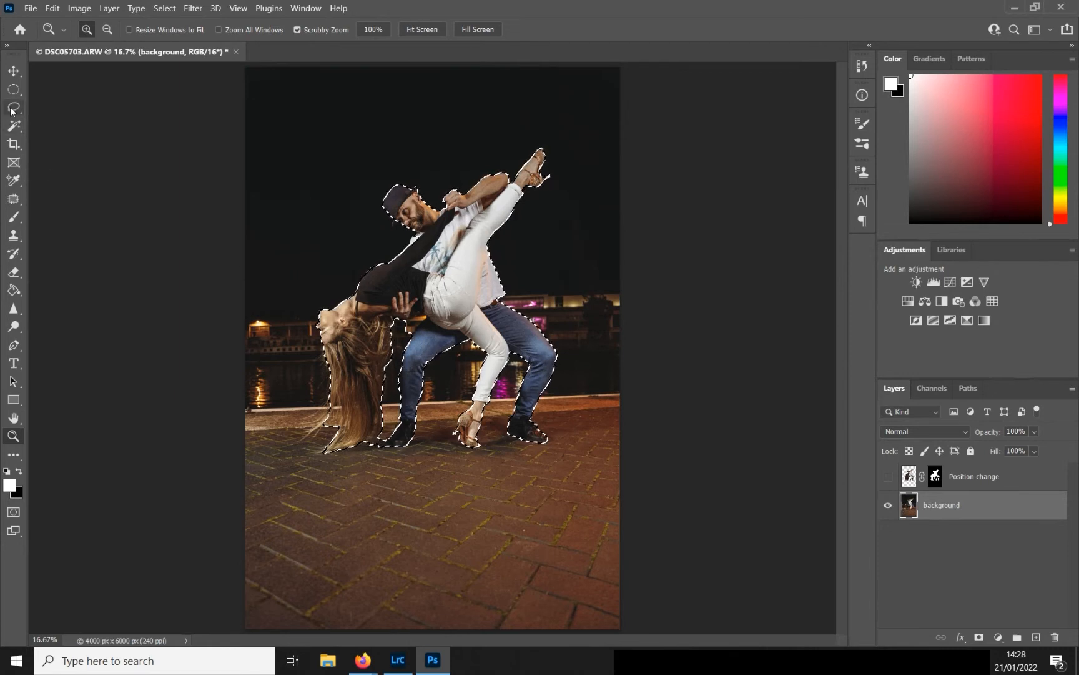
pyautogui.click(13, 107)
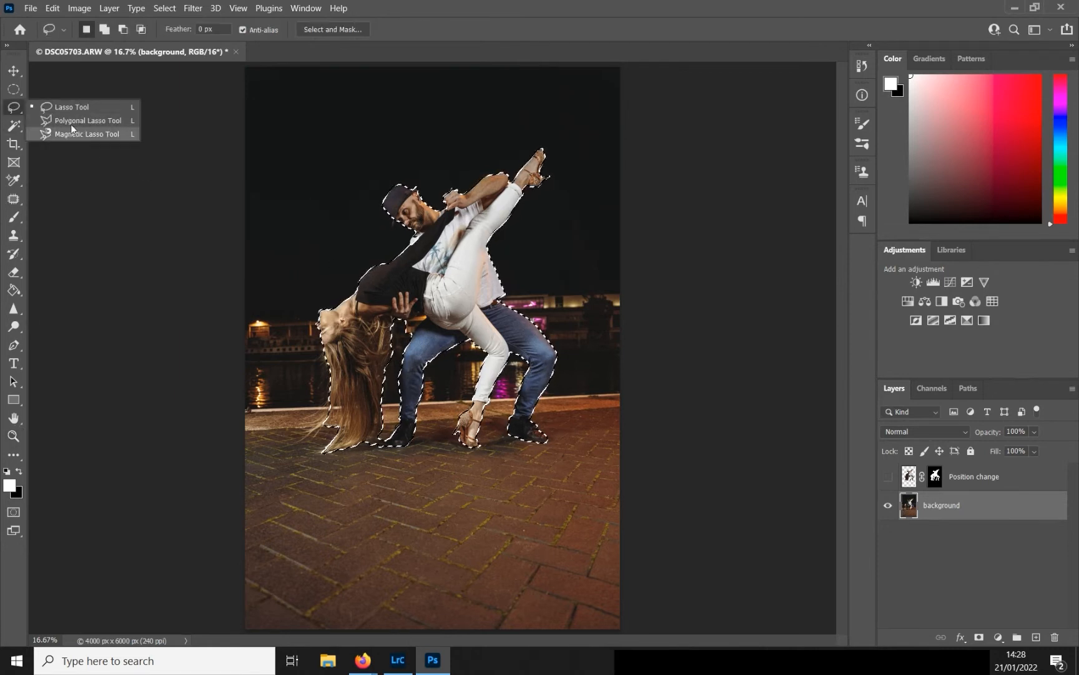
pyautogui.rightClick(447, 303)
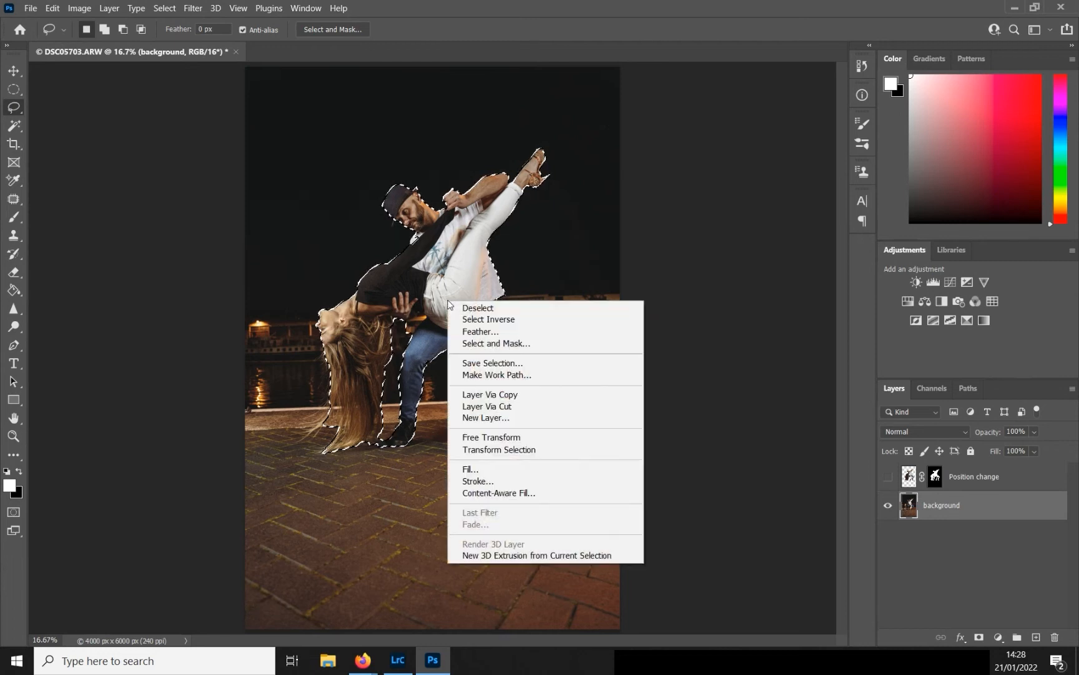
pyautogui.moveTo(499, 492)
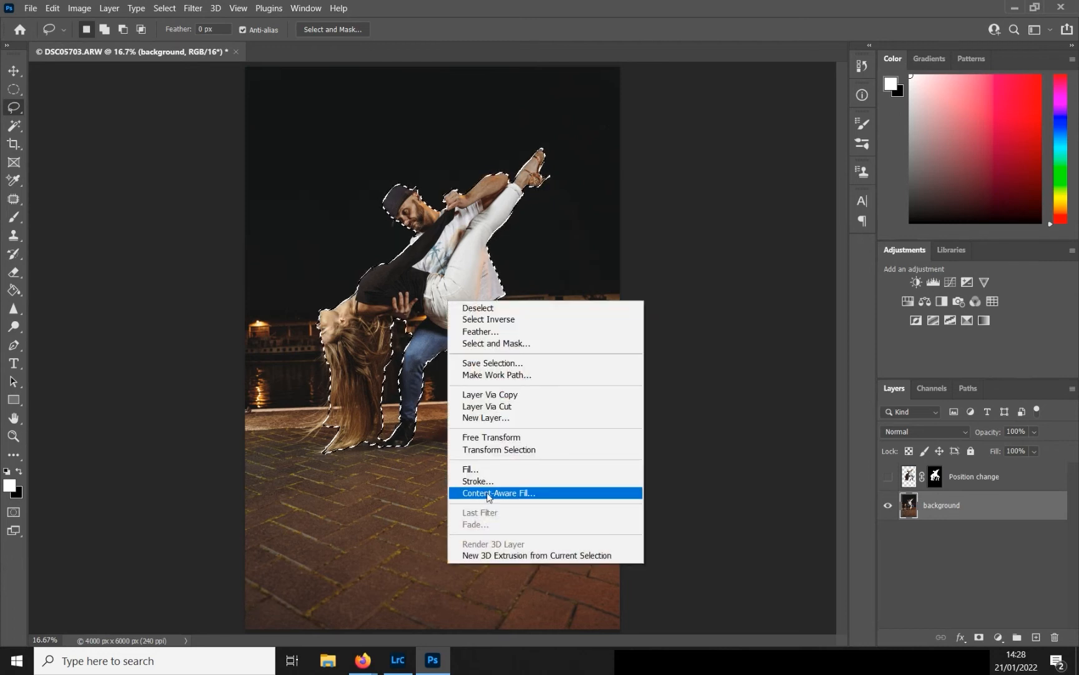
# Content-Aware Fill the selection, adding hair area to sampling with overlay opacity about 59%.
pyautogui.click(498, 492)
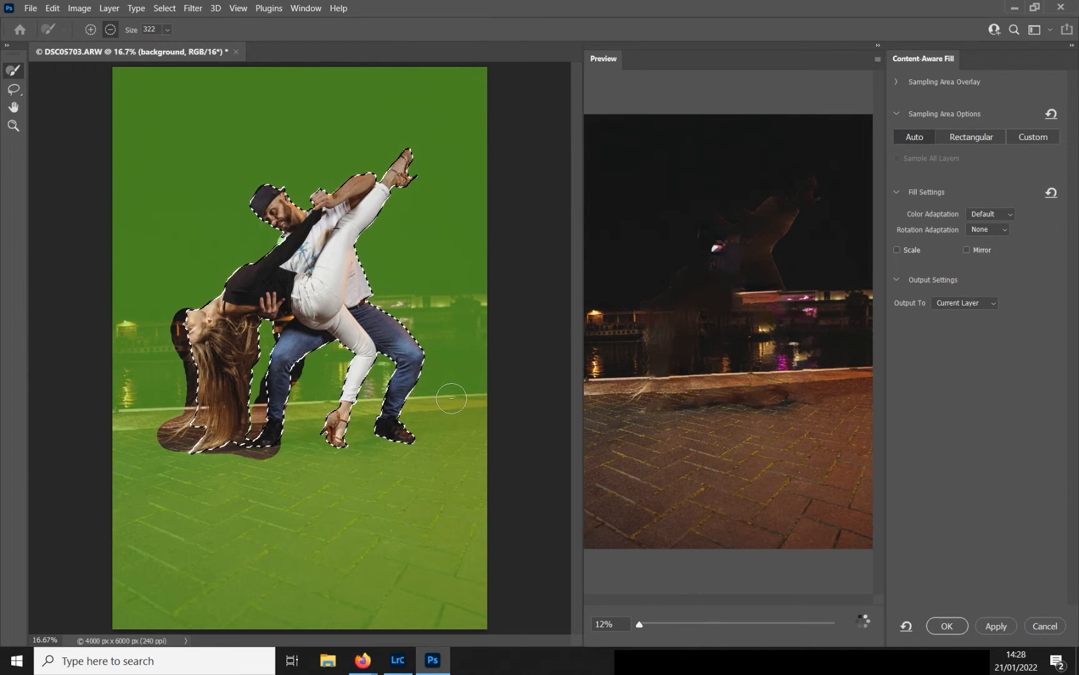
pyautogui.moveTo(640, 624); pyautogui.dragTo(688, 623)
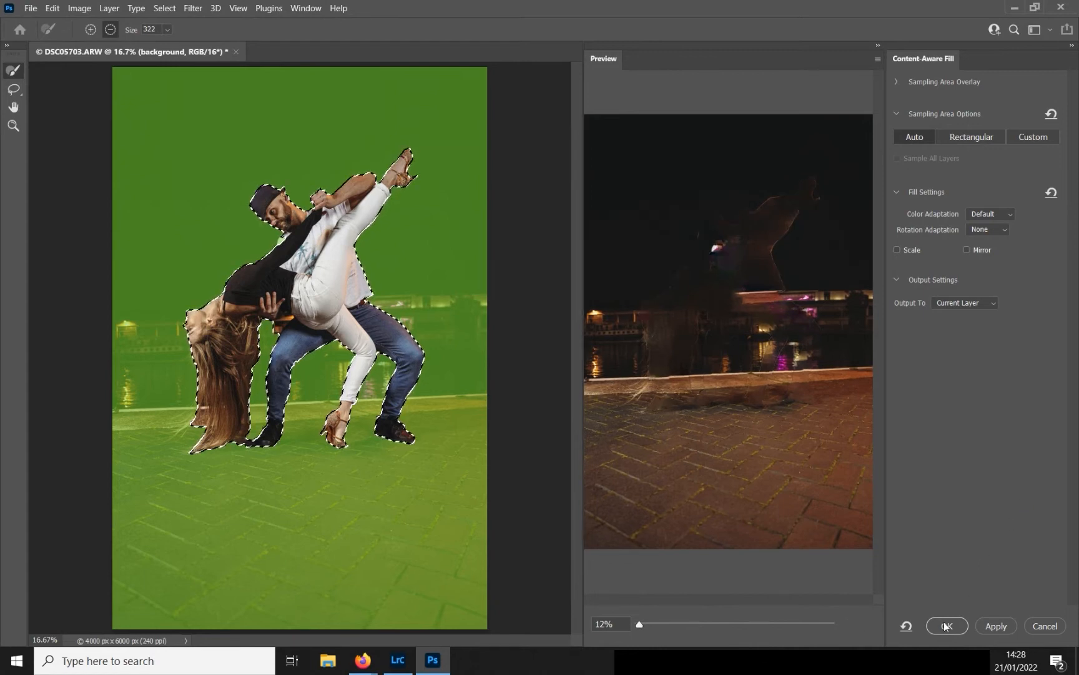
pyautogui.click(896, 81)
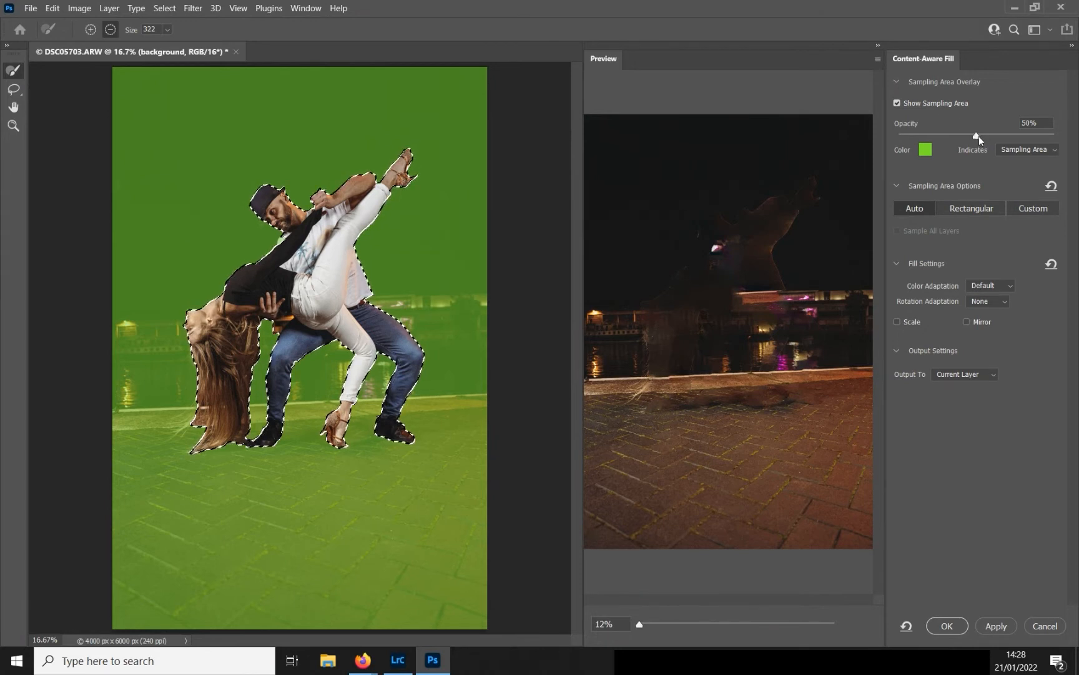
pyautogui.moveTo(978, 135); pyautogui.dragTo(1015, 135)
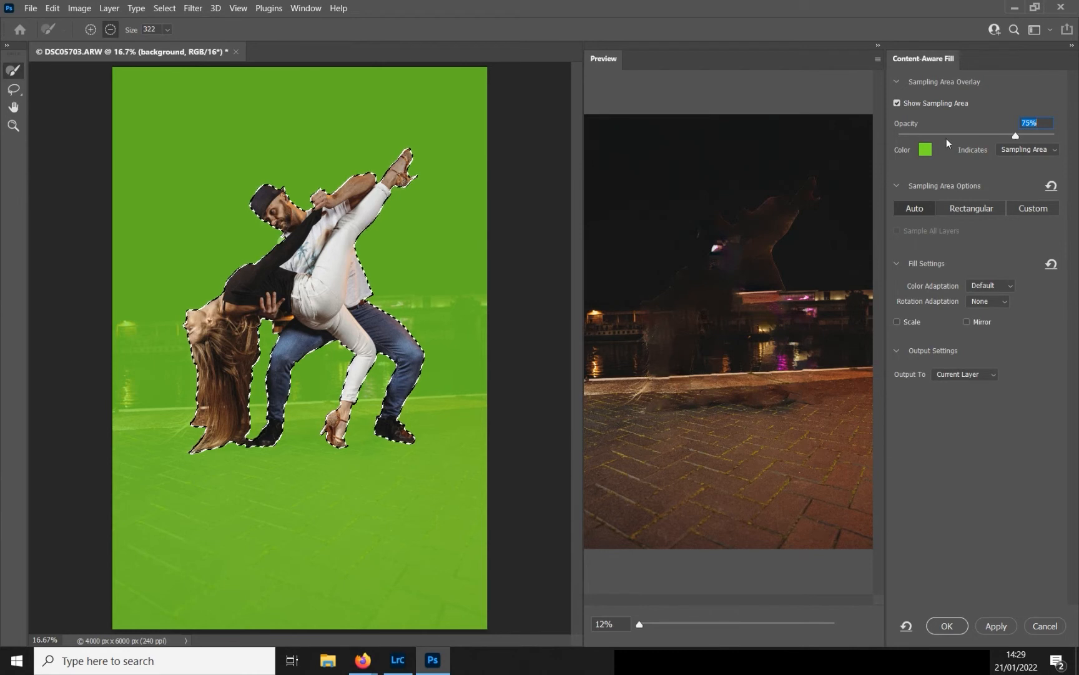
pyautogui.moveTo(1014, 135); pyautogui.dragTo(937, 135)
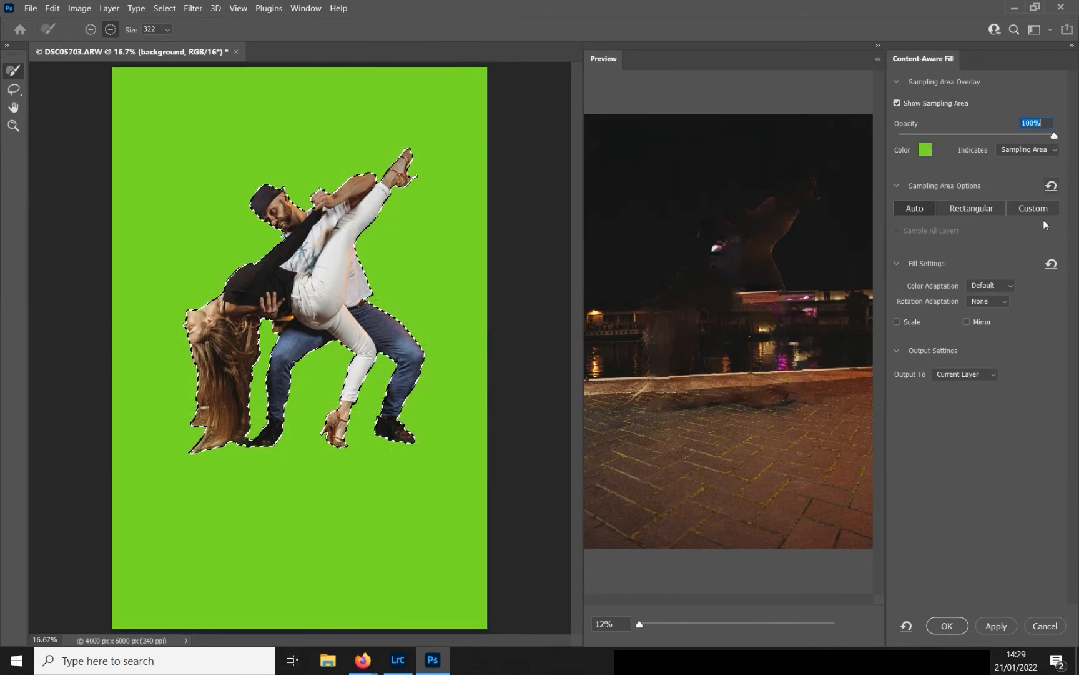
pyautogui.moveTo(1054, 134); pyautogui.dragTo(1051, 135)
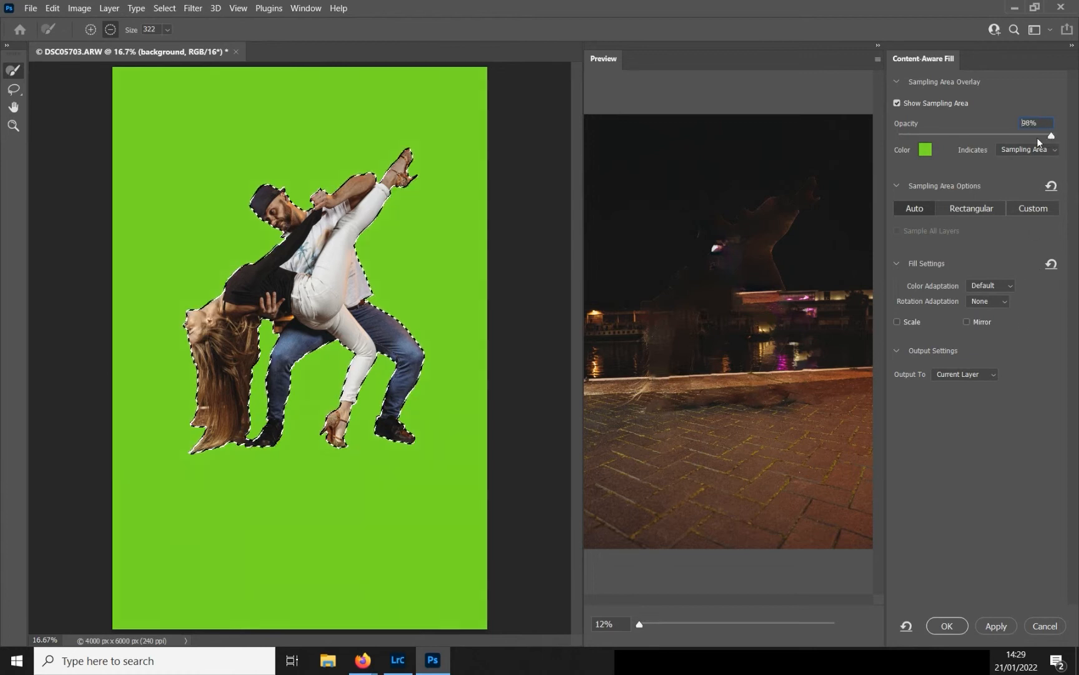
pyautogui.moveTo(1050, 135); pyautogui.dragTo(989, 135)
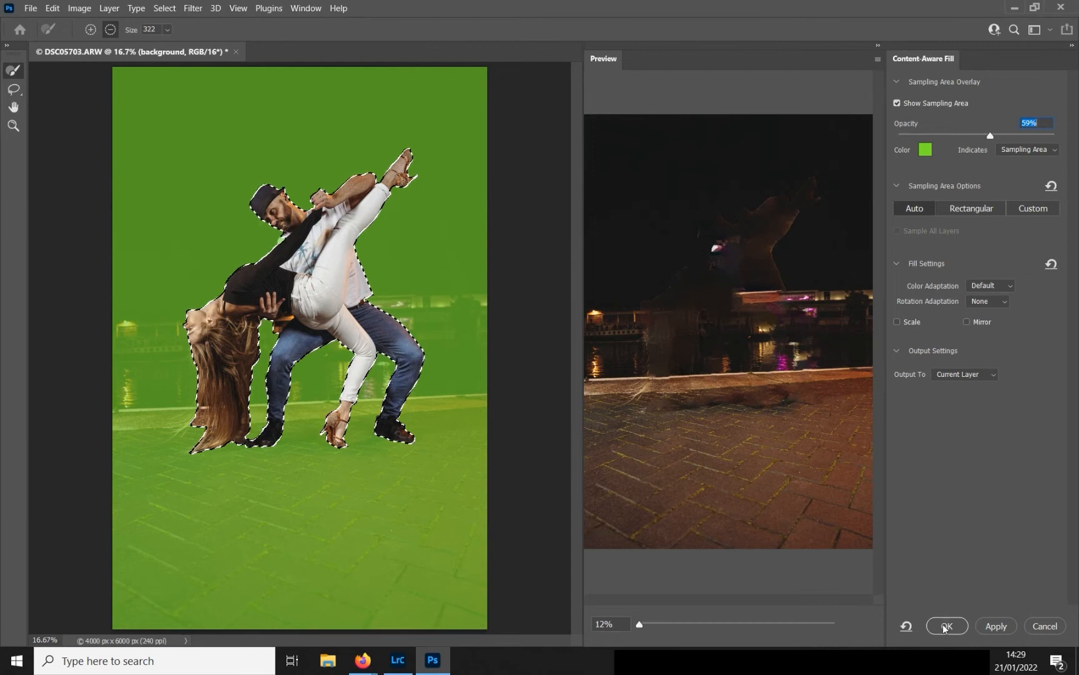
pyautogui.click(946, 626)
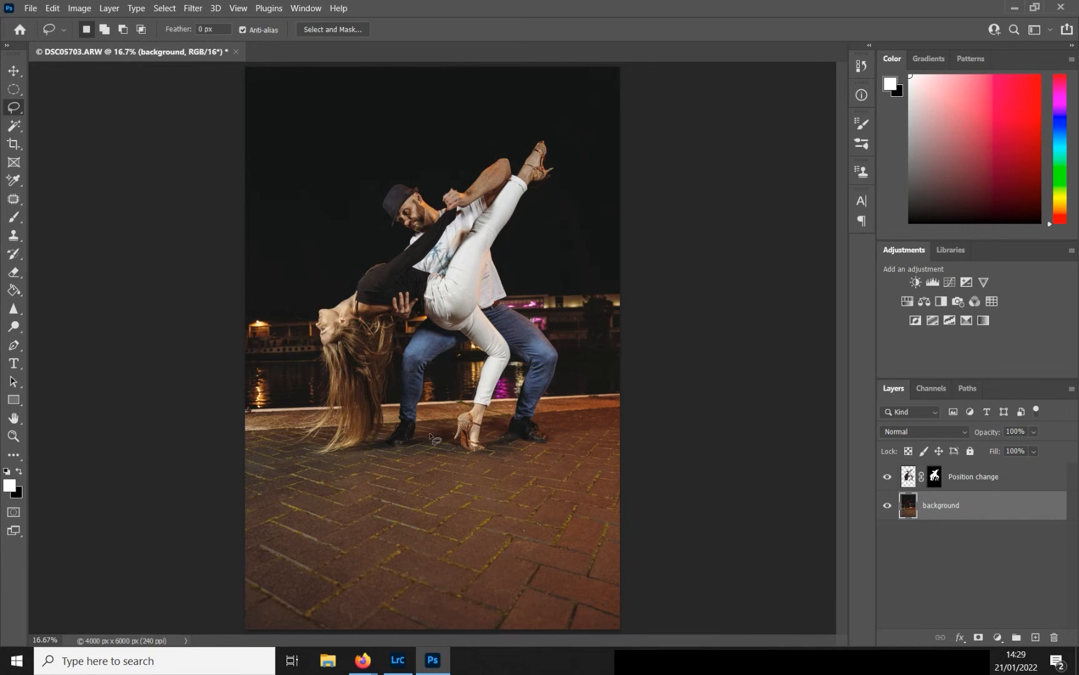
pyautogui.click(887, 477)
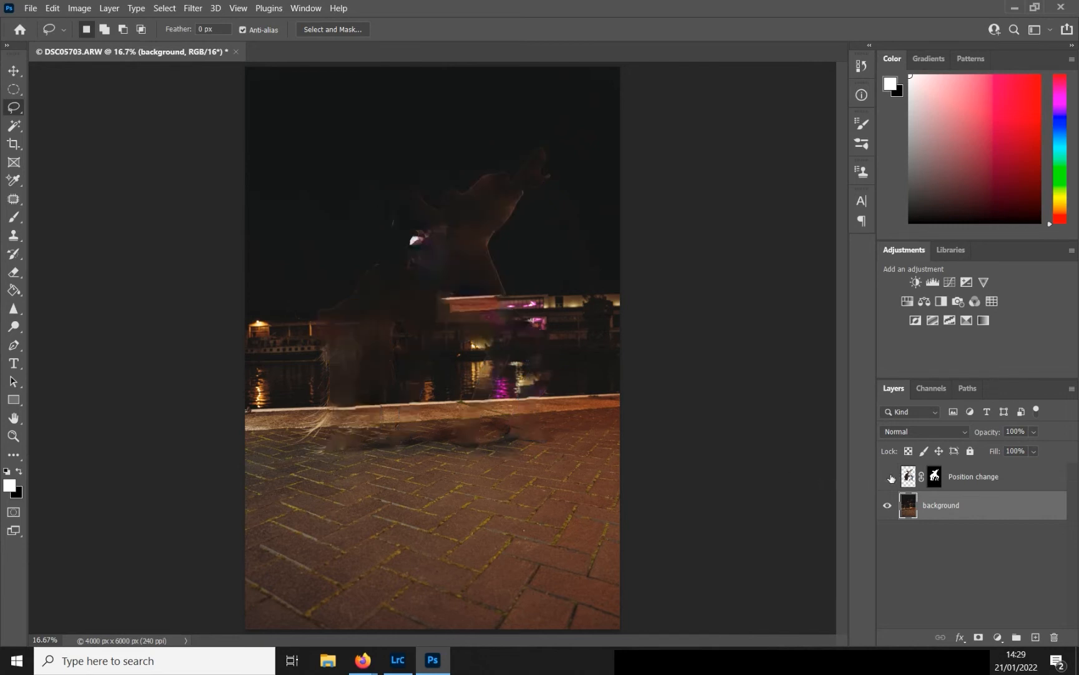
pyautogui.click(888, 476)
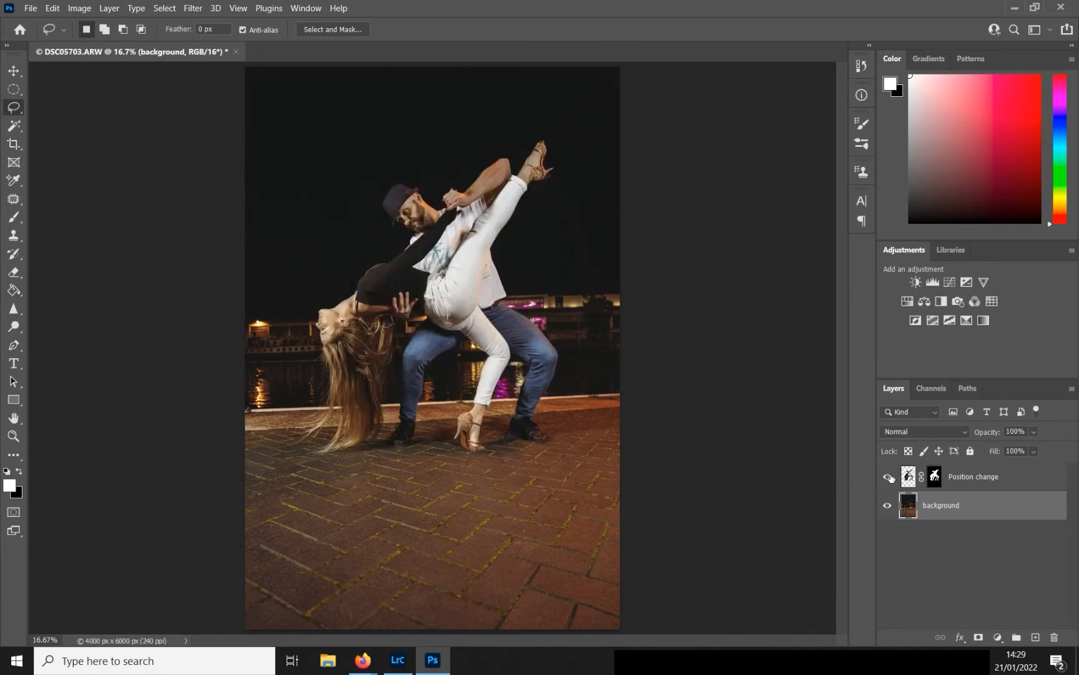
pyautogui.click(889, 477)
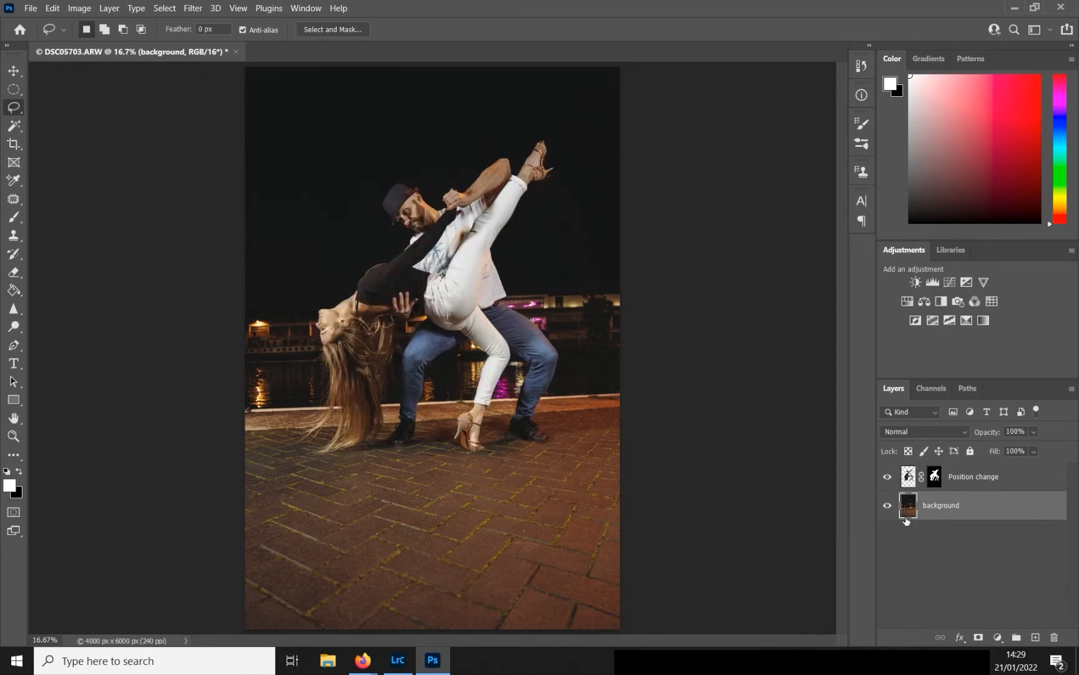
pyautogui.click(13, 436)
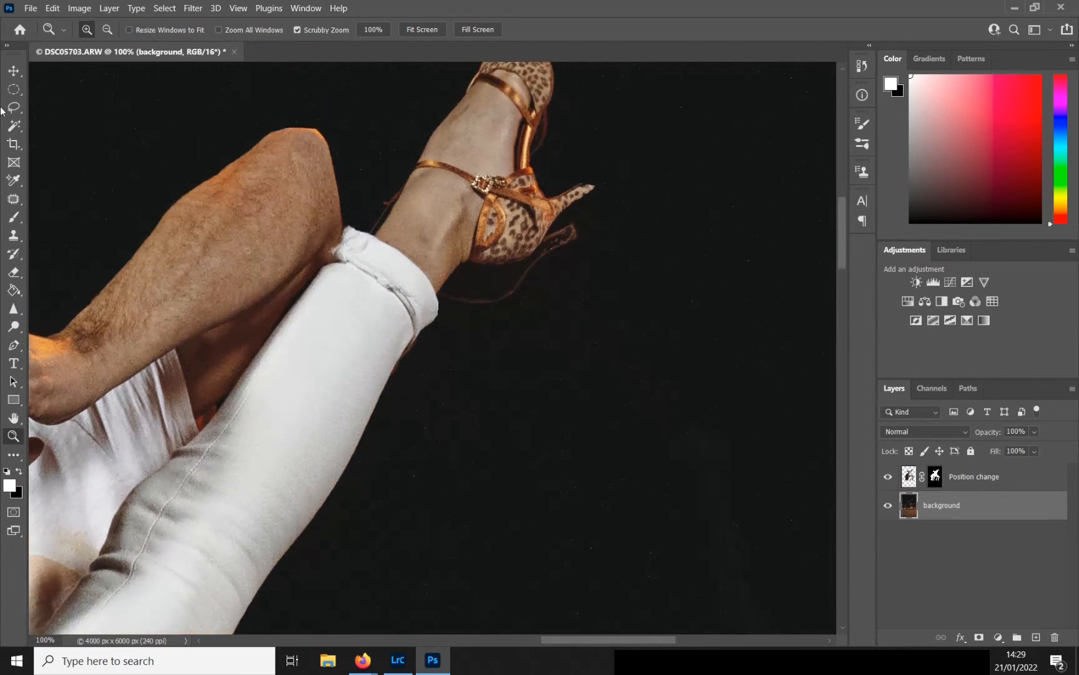
# Clone Stamp over the ghost edge beside the raised heel, then shrink the brush.
pyautogui.click(13, 235)
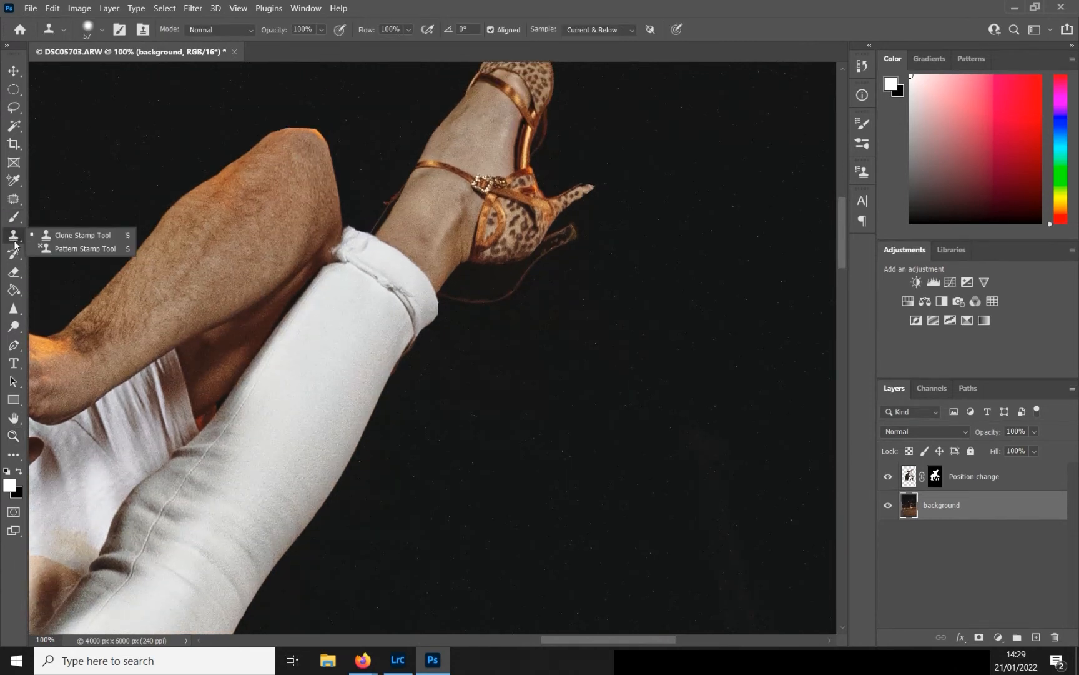
pyautogui.moveTo(585, 244)
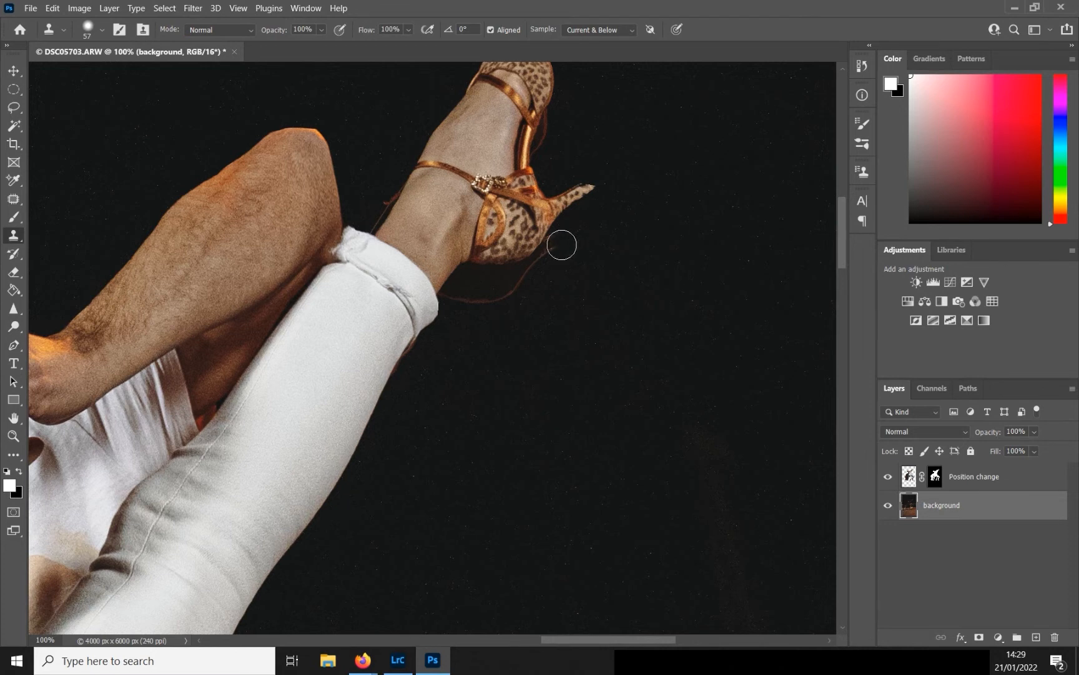
pyautogui.moveTo(561, 244); pyautogui.dragTo(491, 318)
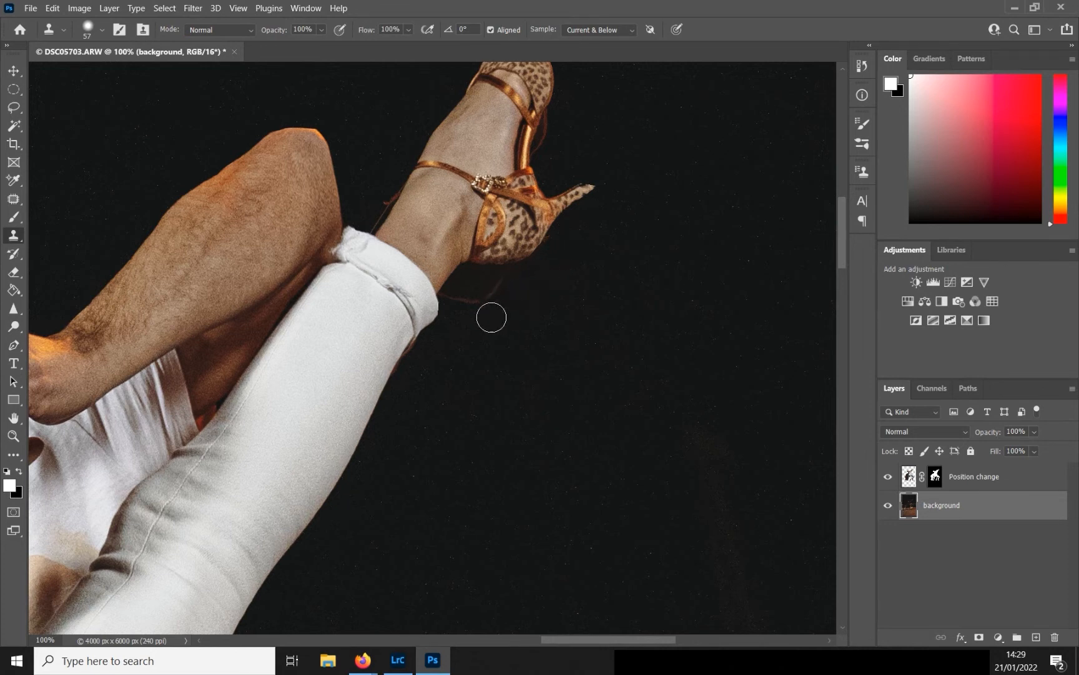
pyautogui.moveTo(506, 286)
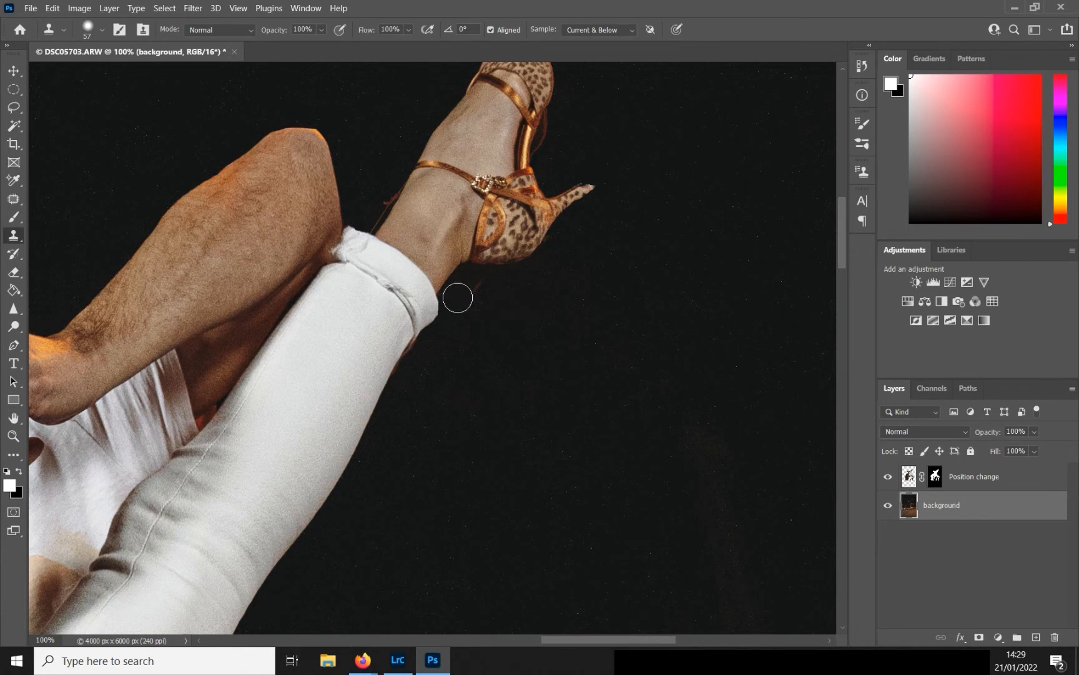
pyautogui.moveTo(542, 298)
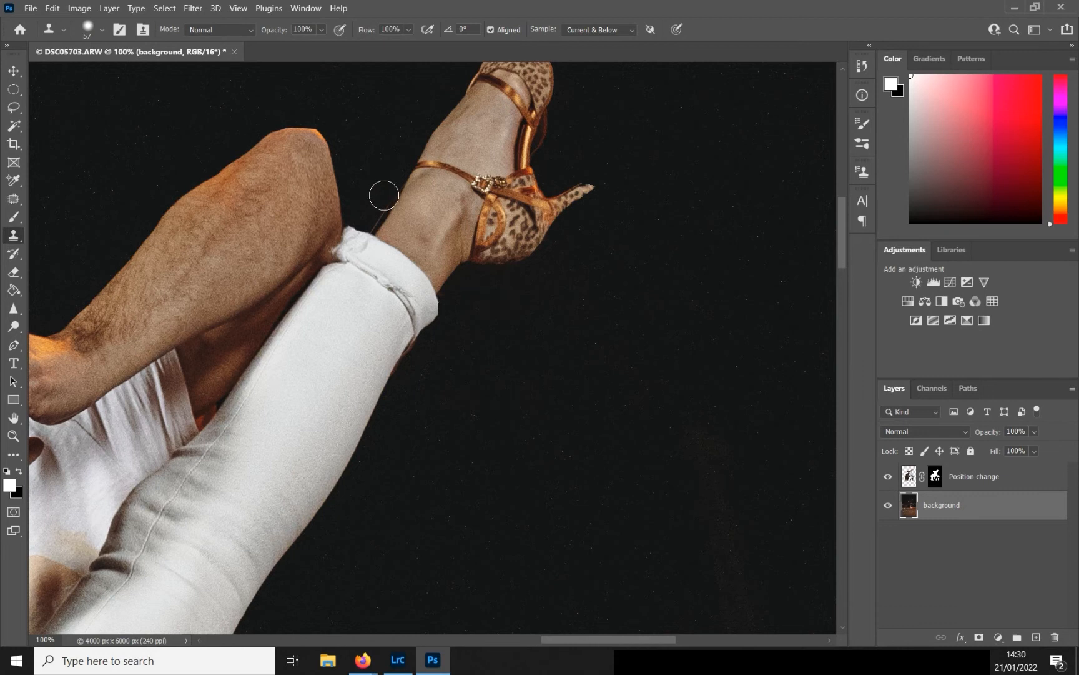
pyautogui.moveTo(374, 209)
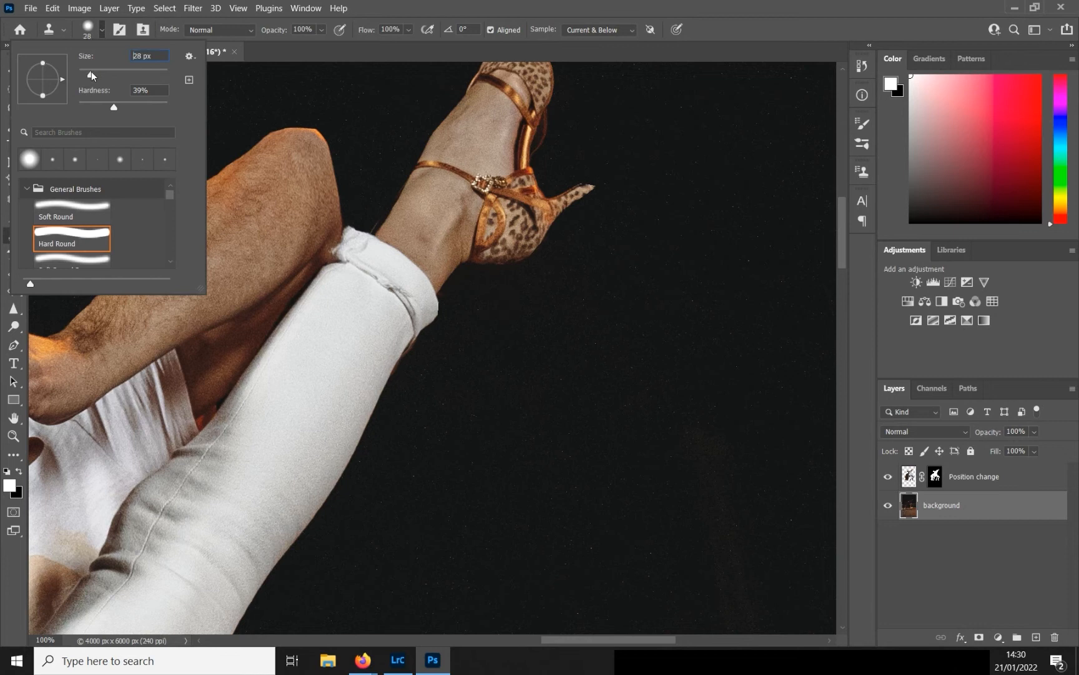
pyautogui.click(372, 203)
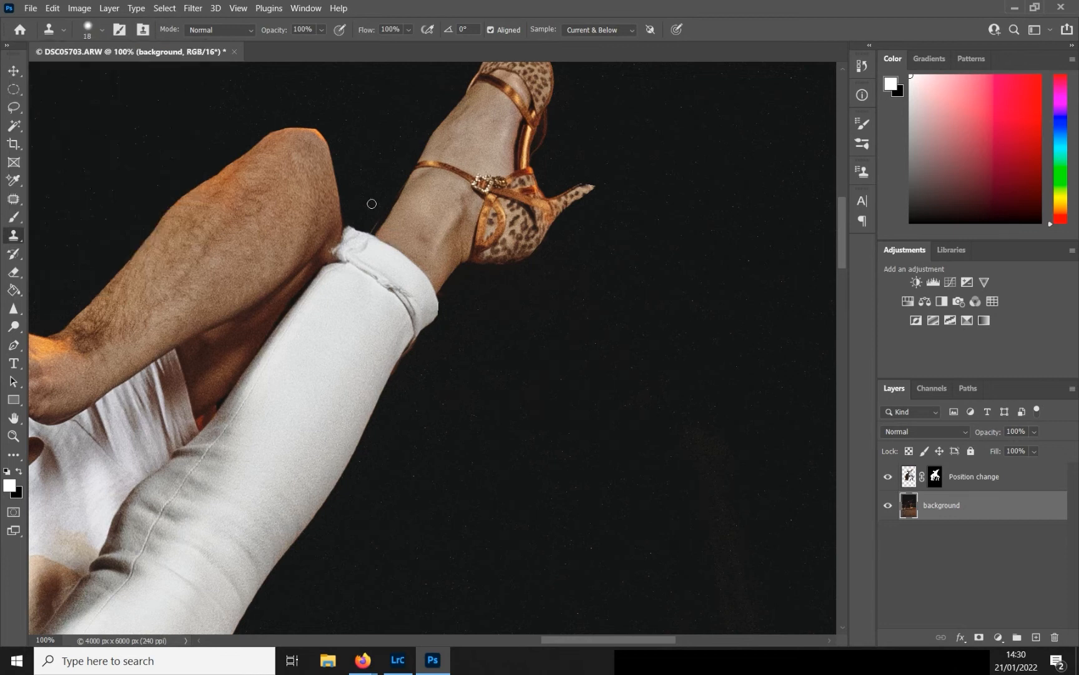
pyautogui.moveTo(377, 222)
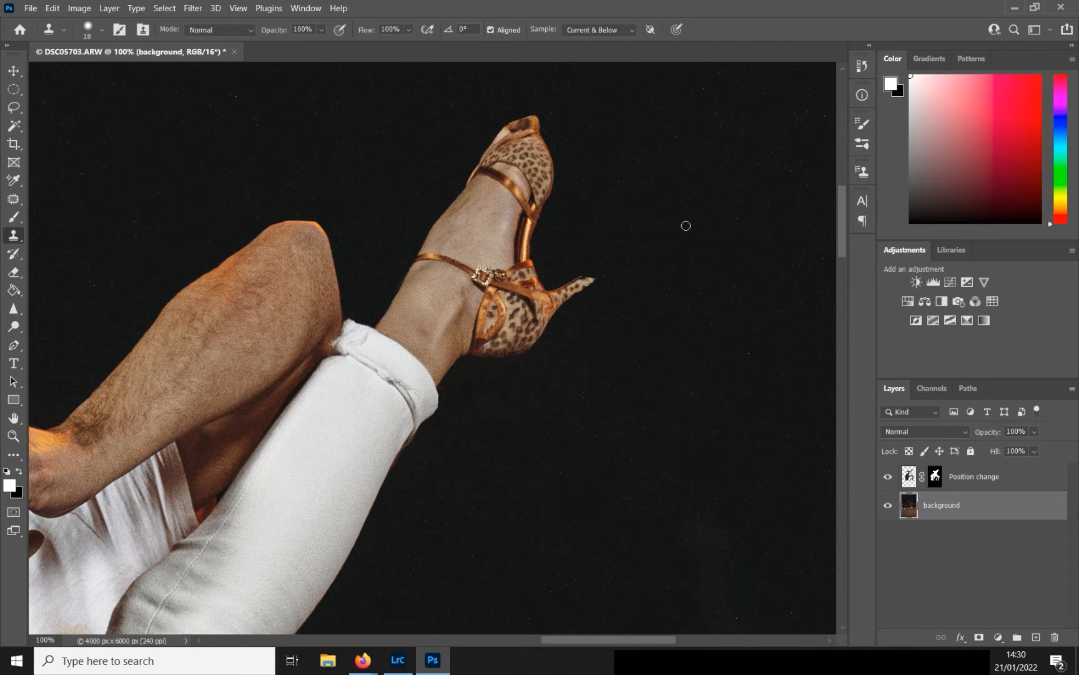
pyautogui.moveTo(845, 237)
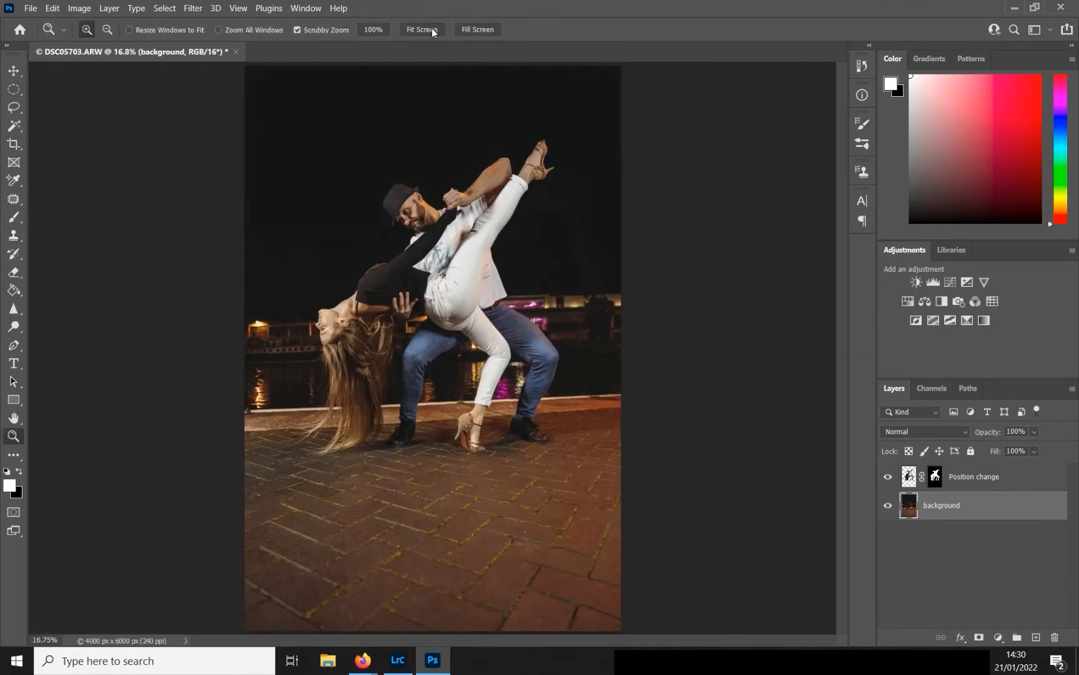
# Fit the photo in view and briefly hide the background layer to check the cutout.
pyautogui.click(888, 477)
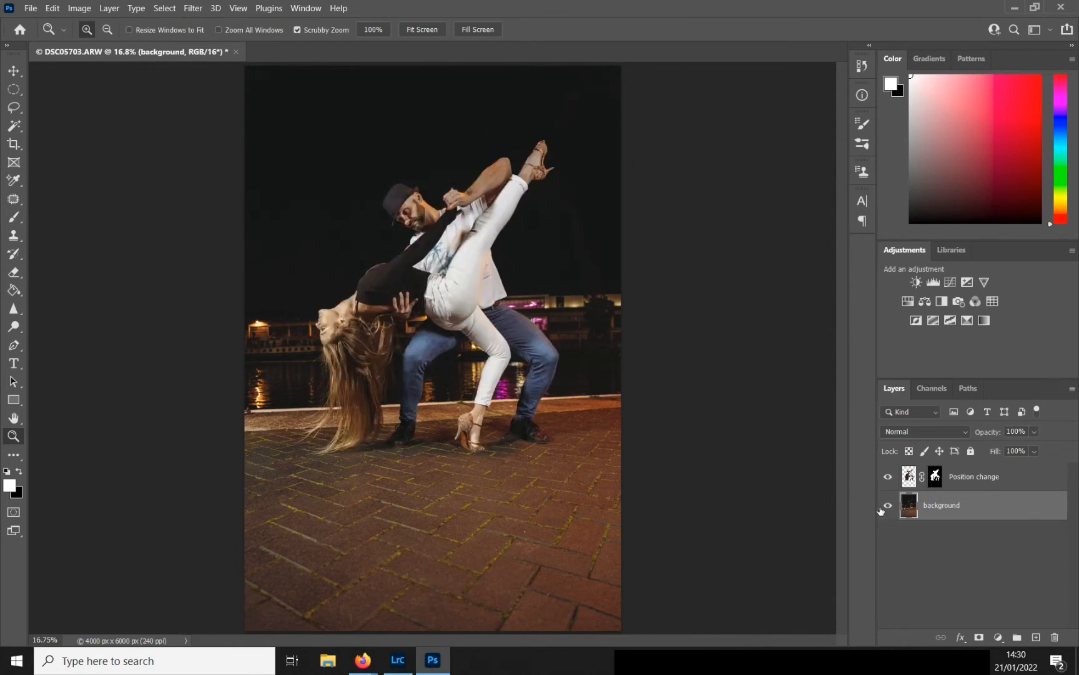
pyautogui.click(889, 508)
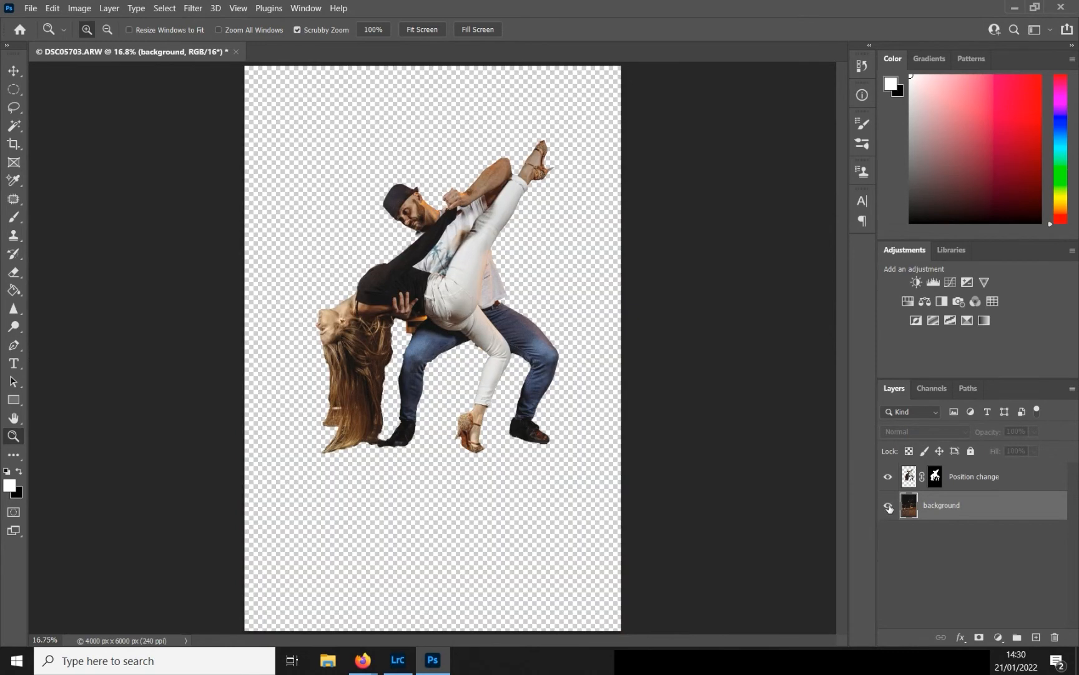
pyautogui.click(889, 508)
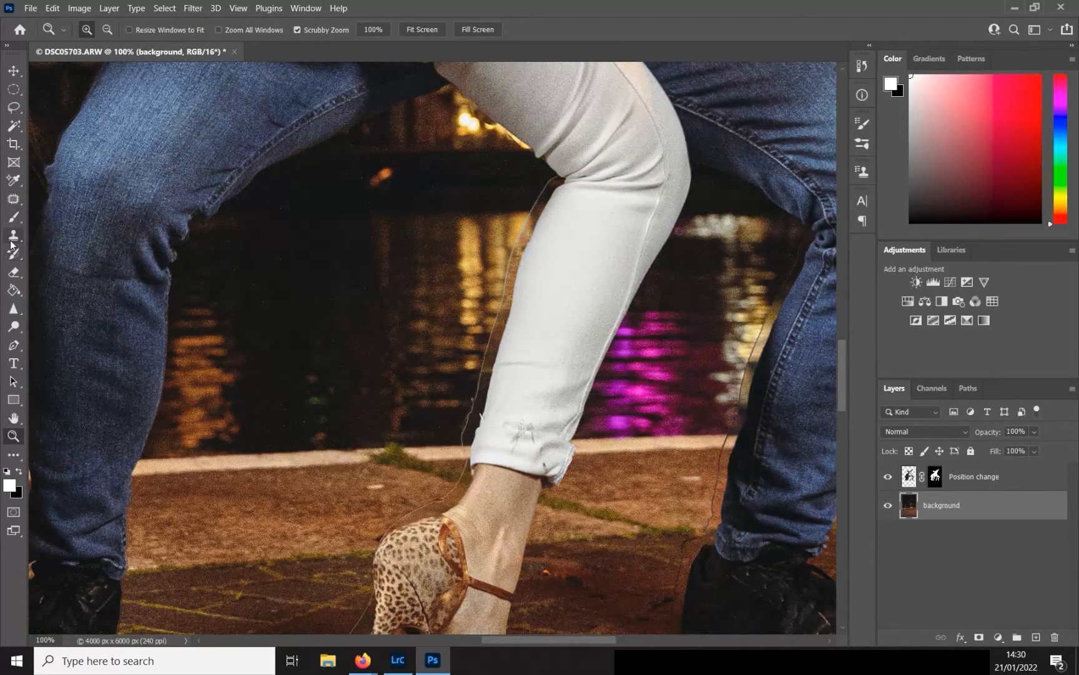
# Switch to the Clone Stamp tool for the ghost outline beside the standing leg.
pyautogui.click(13, 235)
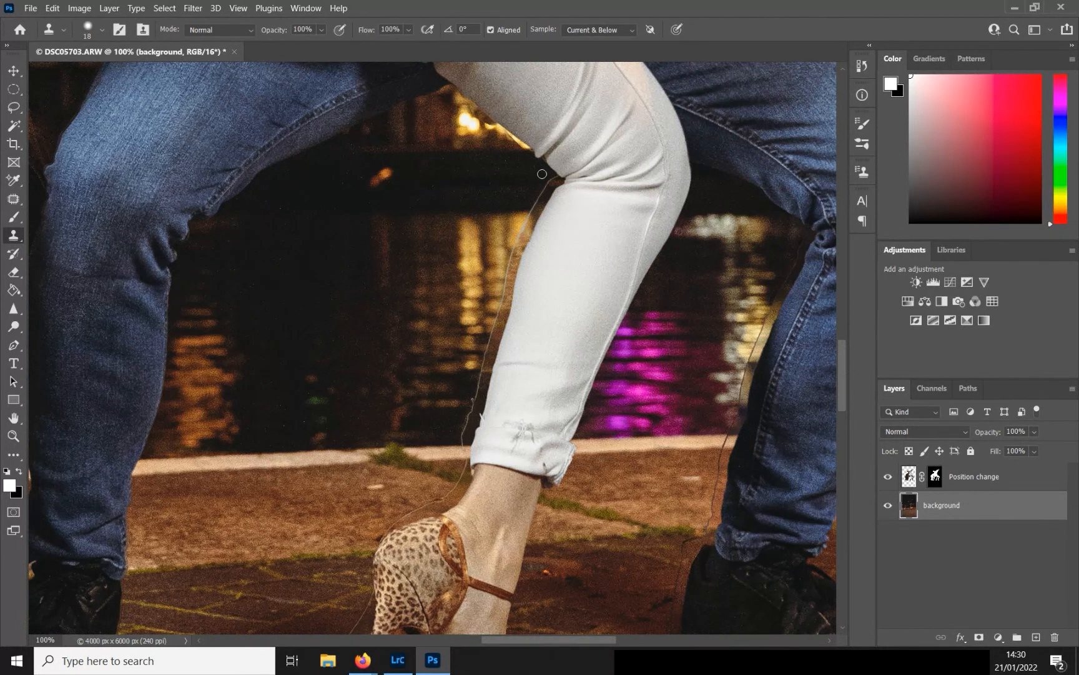
pyautogui.moveTo(553, 180)
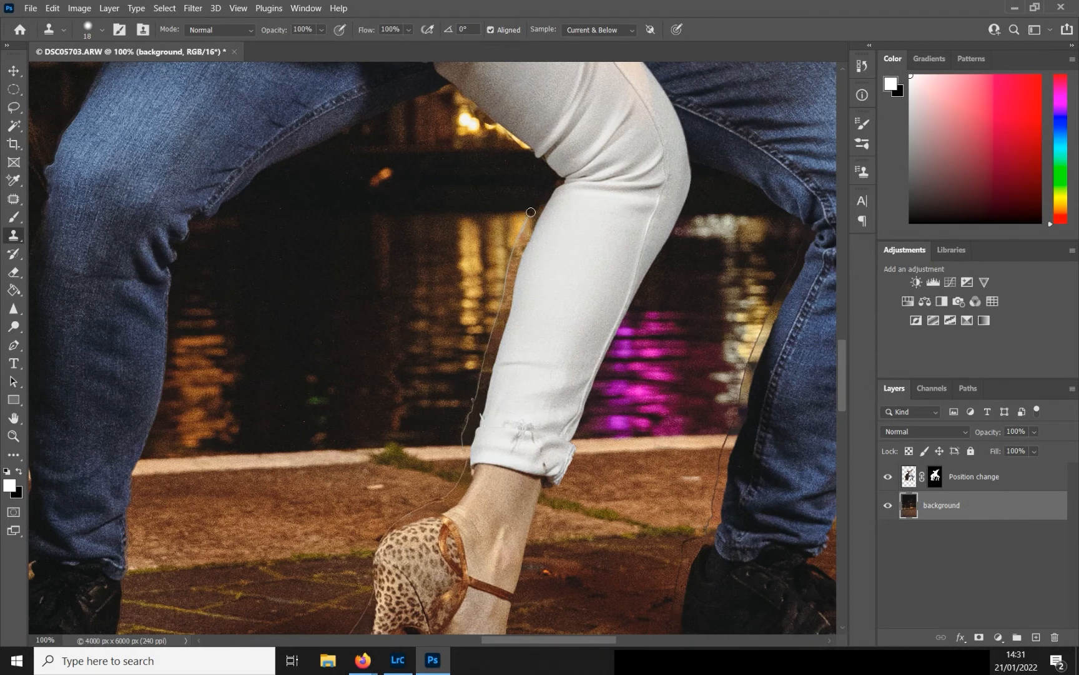
pyautogui.moveTo(523, 205)
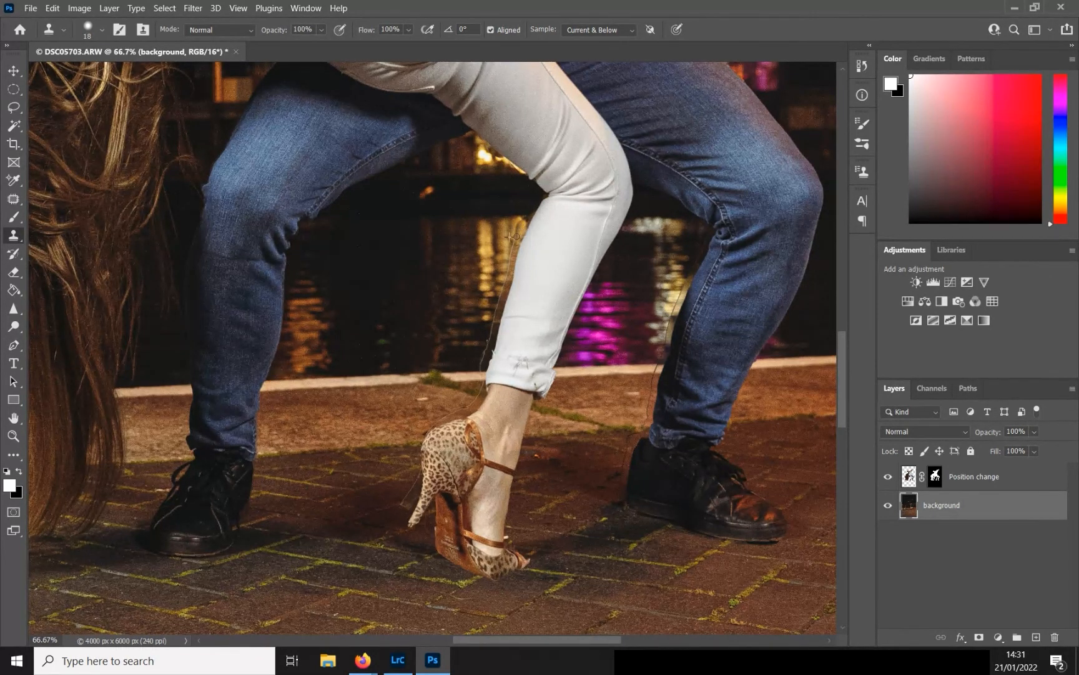
pyautogui.moveTo(29, 421)
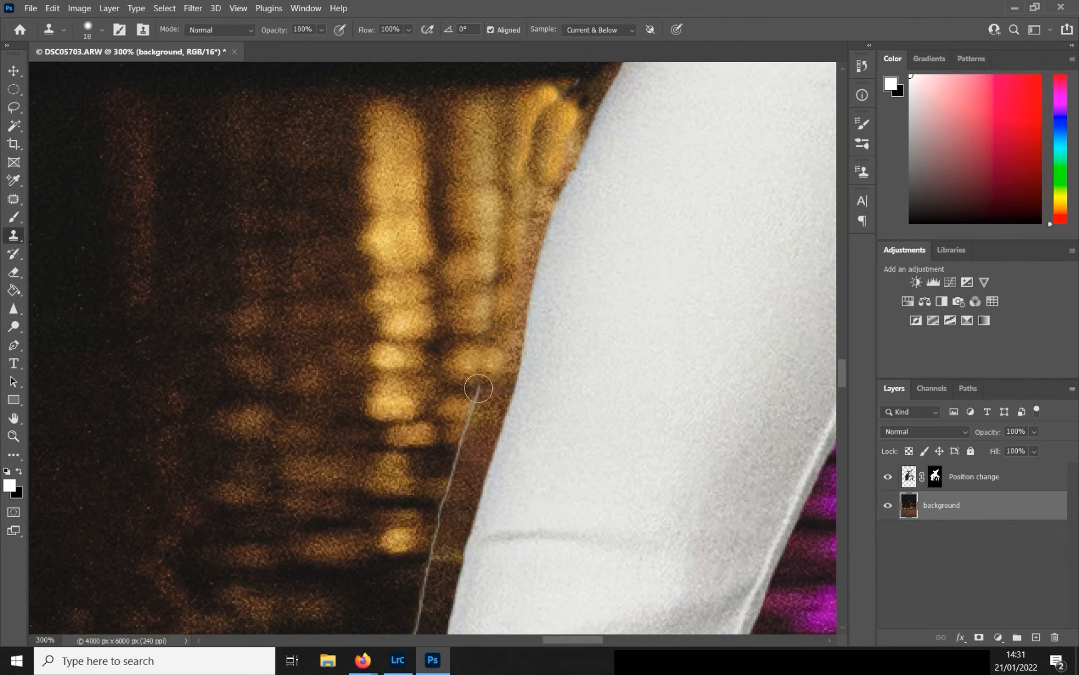
# Clone background over the ghost line beside the white trouser leg down to the ankle.
pyautogui.moveTo(478, 387); pyautogui.dragTo(449, 414)
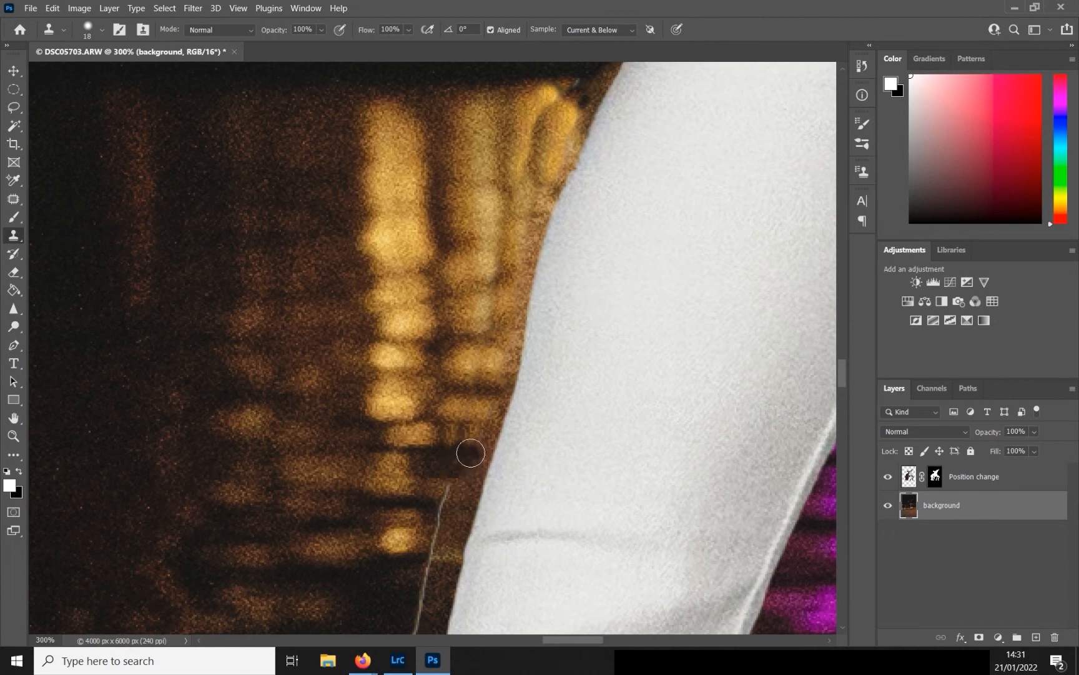
pyautogui.scroll(-3)
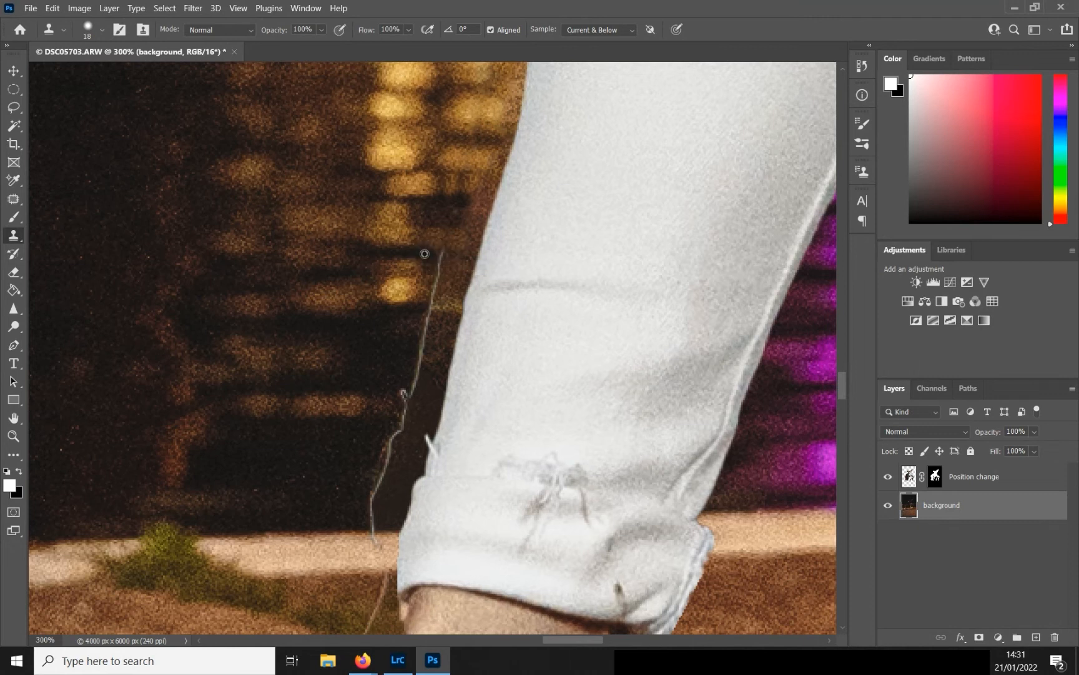
pyautogui.moveTo(447, 262)
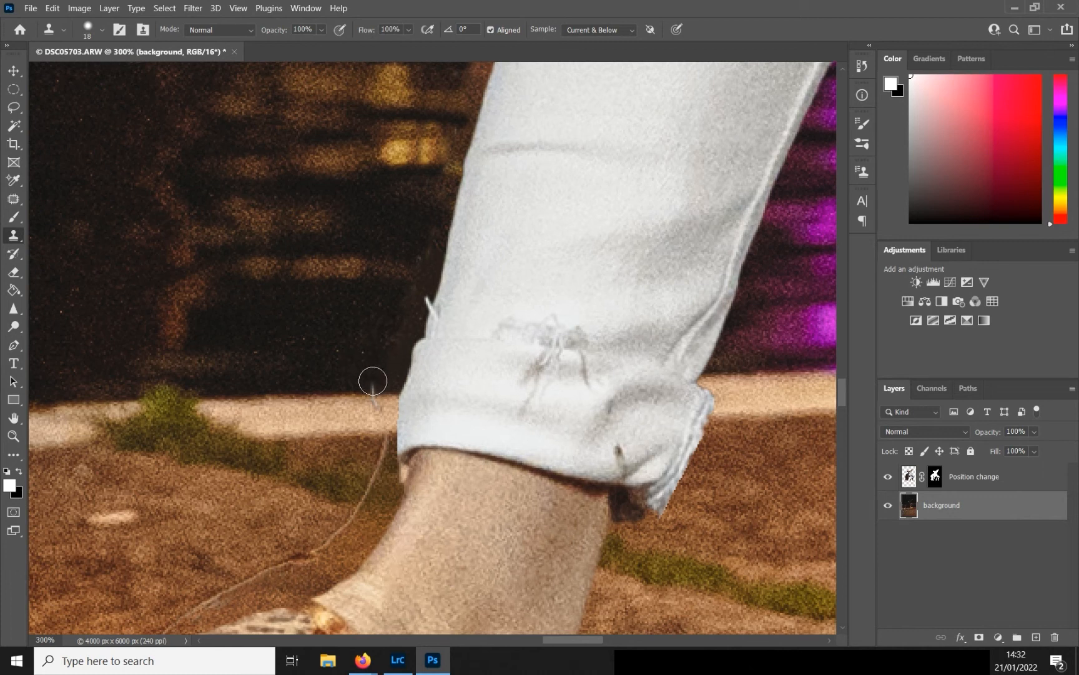
pyautogui.moveTo(373, 407)
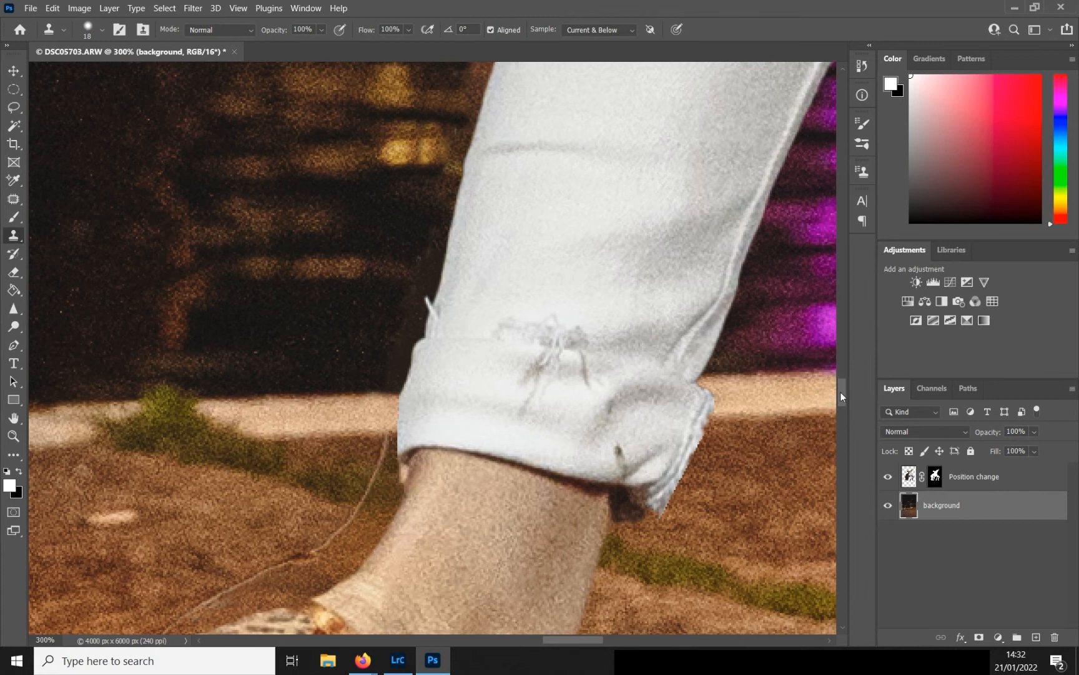
pyautogui.scroll(-3)
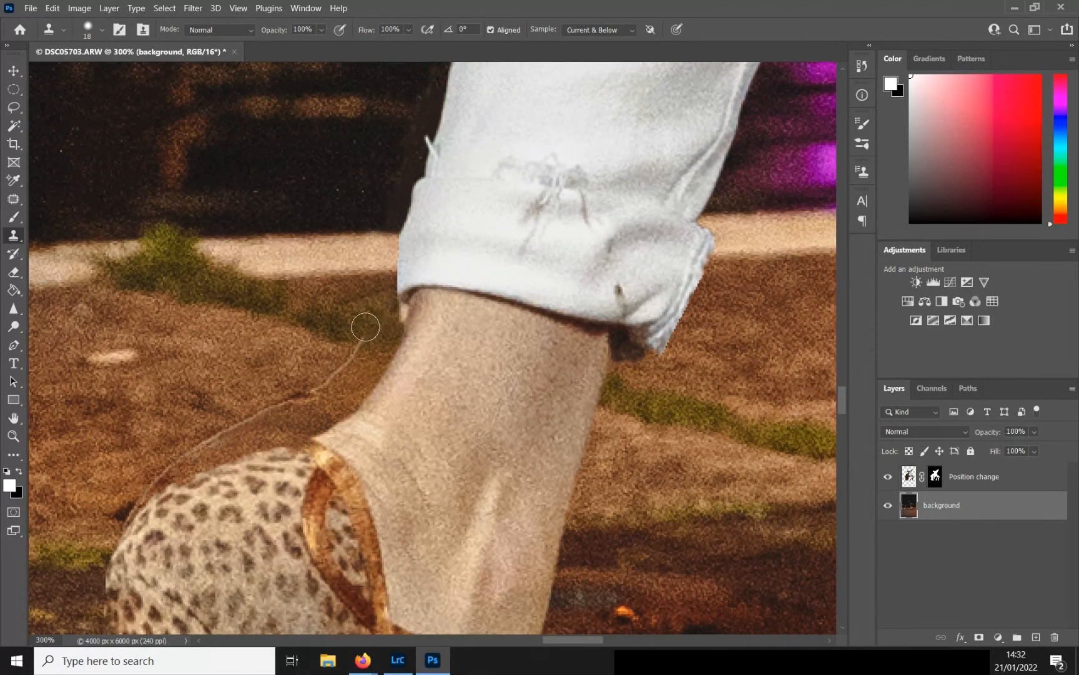
pyautogui.moveTo(351, 360)
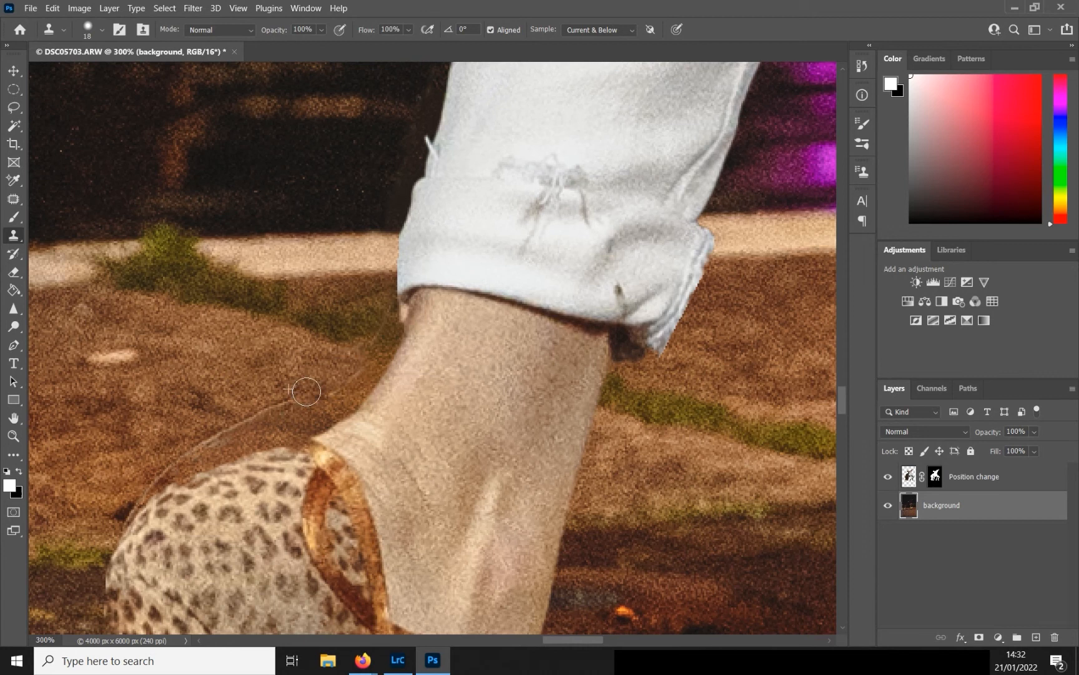
pyautogui.moveTo(305, 391); pyautogui.dragTo(247, 428)
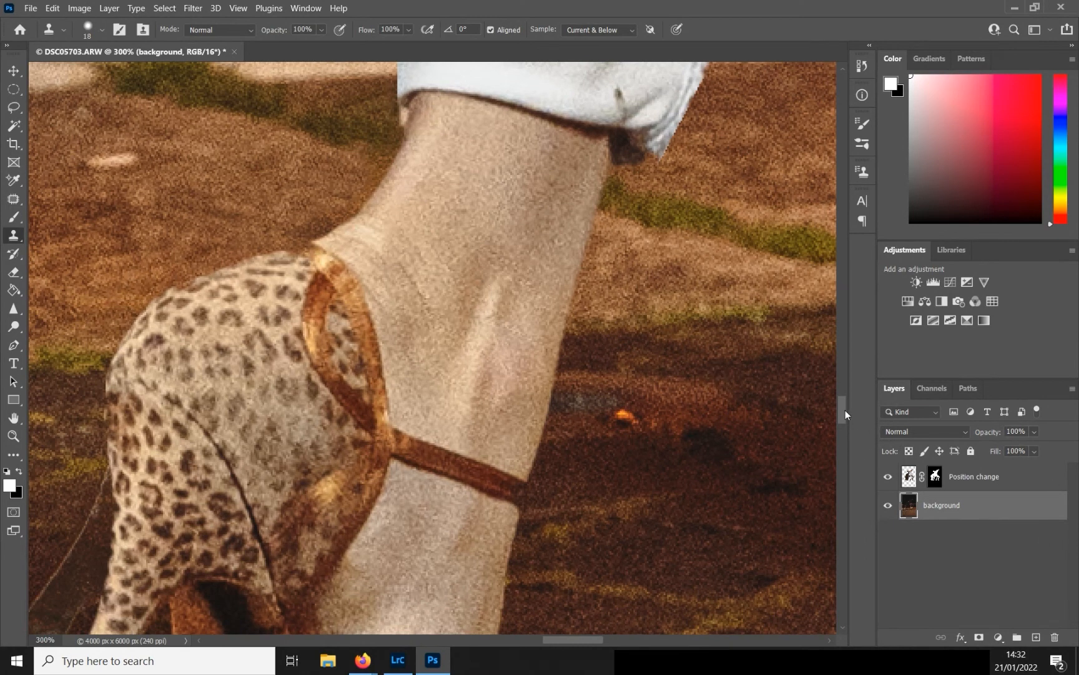
# Clone away the ghost edges beside, below and behind the leopard-print shoe heel, then target the Position change mask.
pyautogui.scroll(-3)
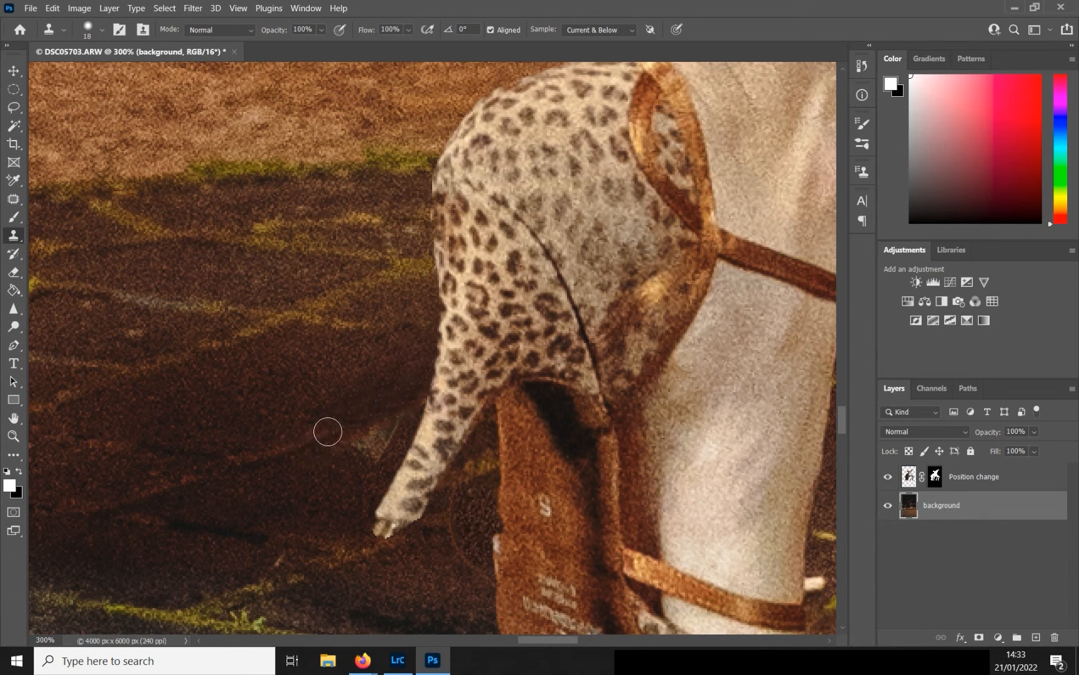
pyautogui.moveTo(328, 432); pyautogui.dragTo(389, 401)
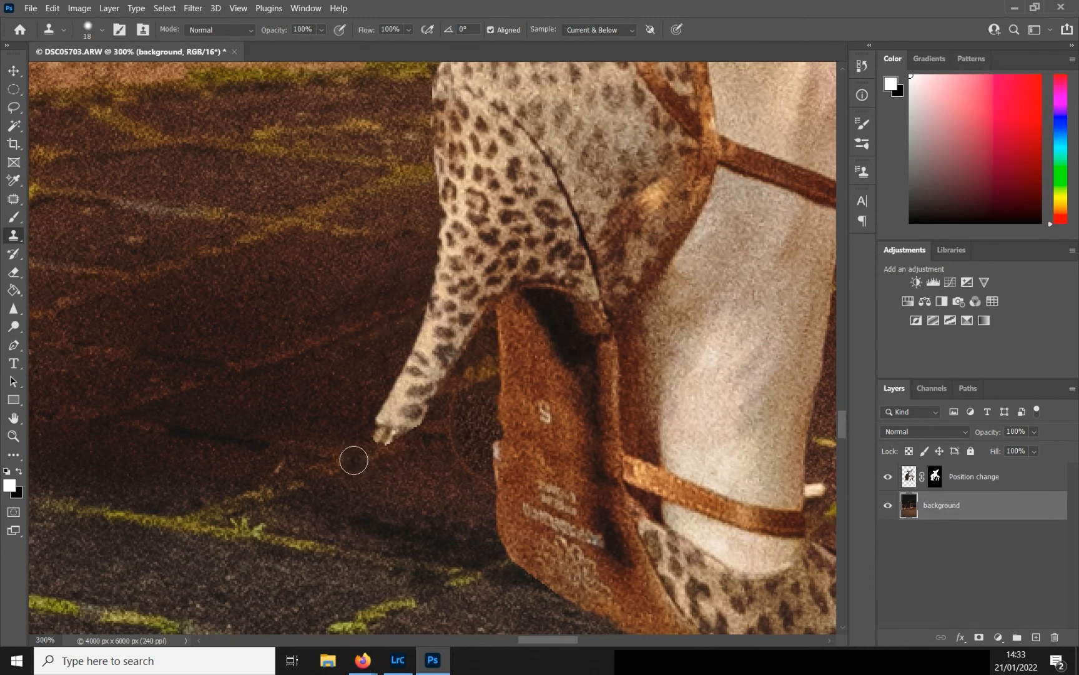
pyautogui.moveTo(353, 460); pyautogui.dragTo(384, 447)
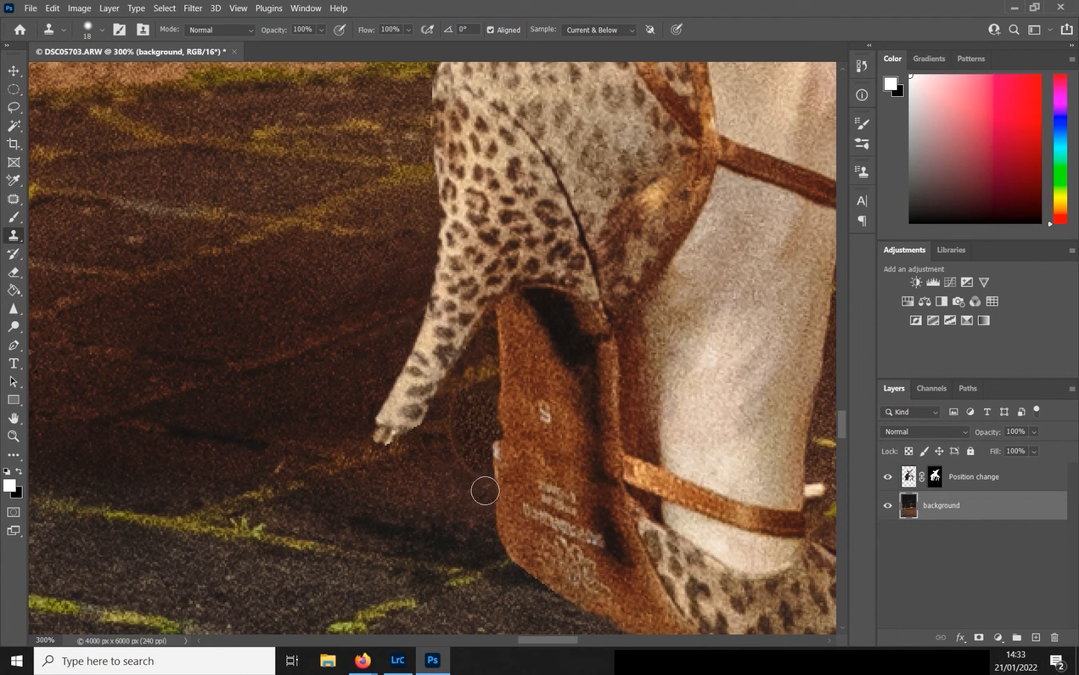
pyautogui.moveTo(484, 491); pyautogui.dragTo(455, 444)
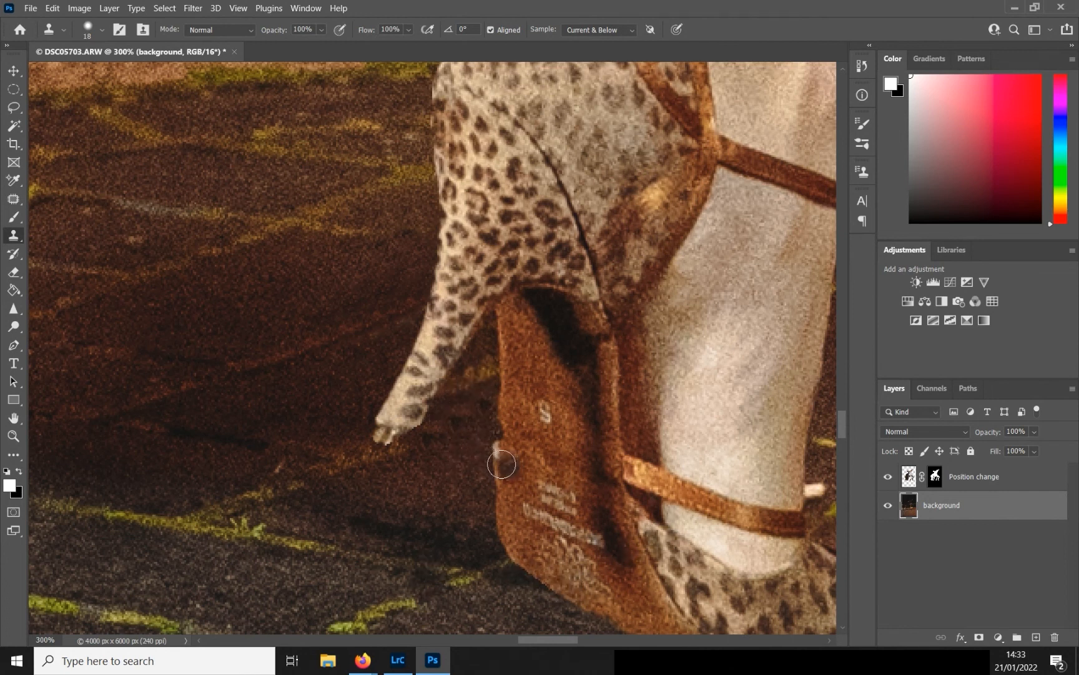
pyautogui.click(936, 476)
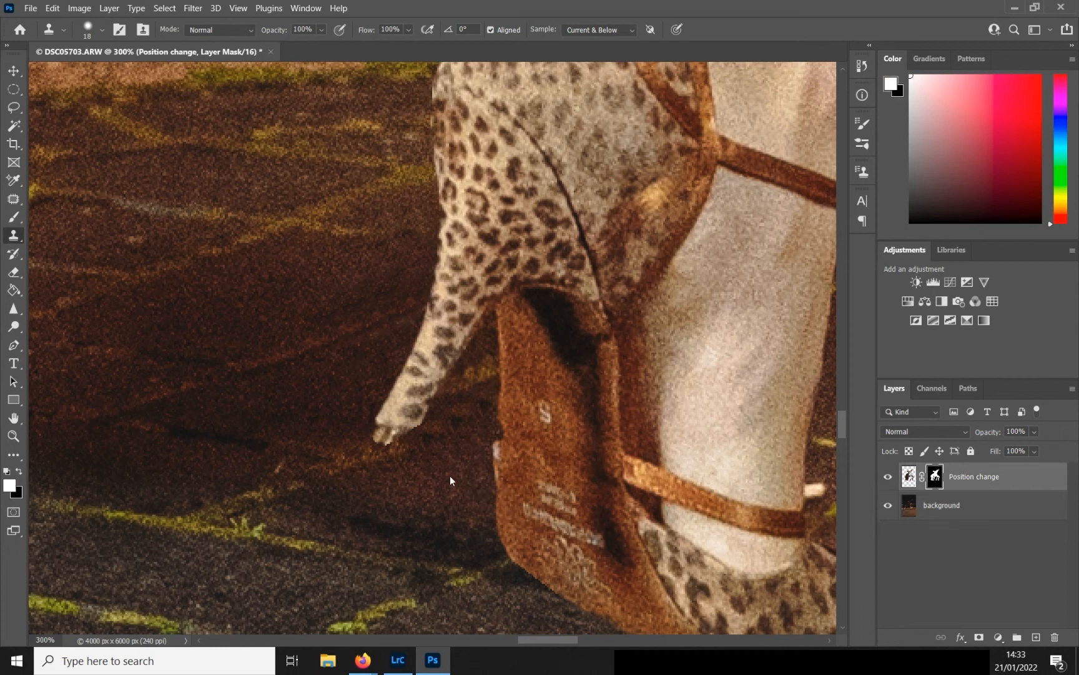
pyautogui.moveTo(379, 441)
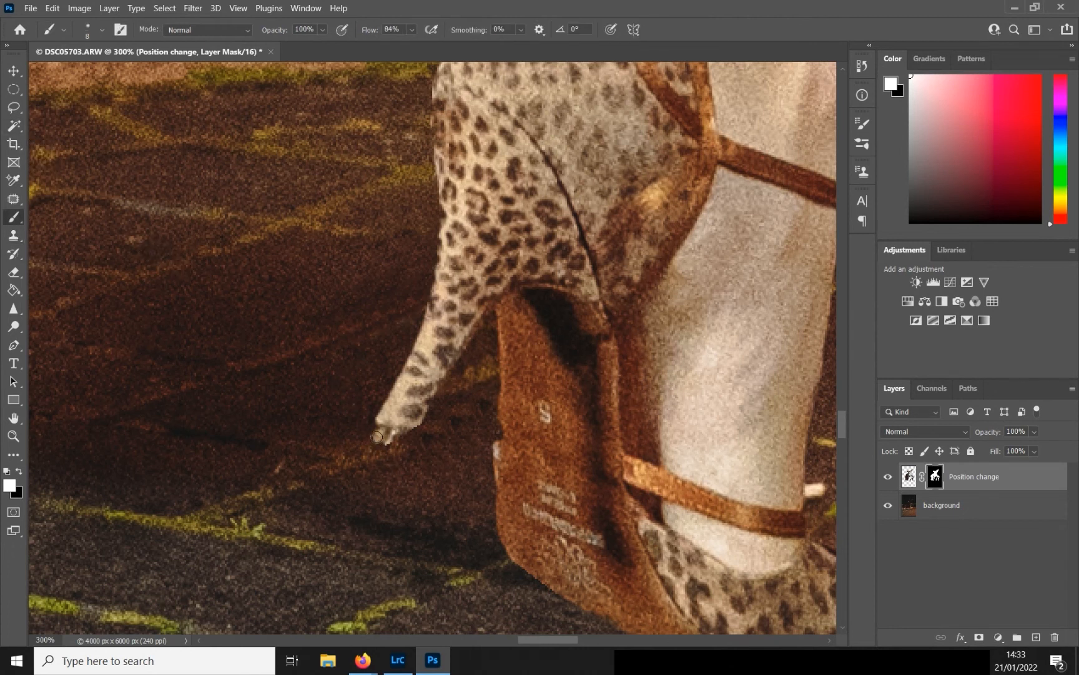
pyautogui.moveTo(251, 487)
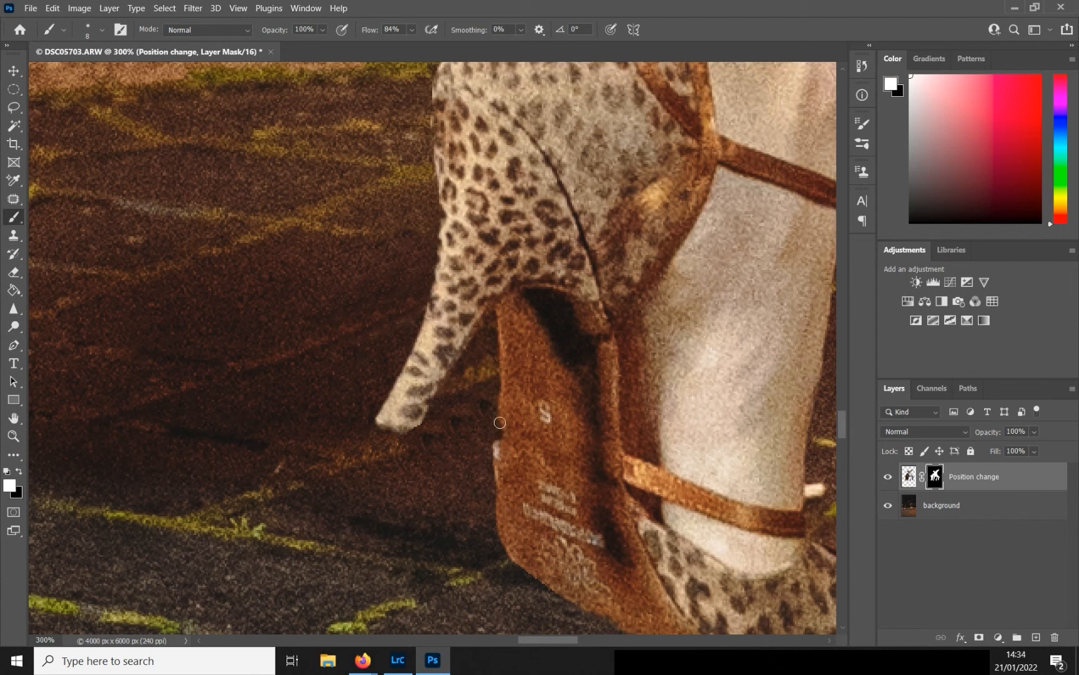
pyautogui.moveTo(514, 458)
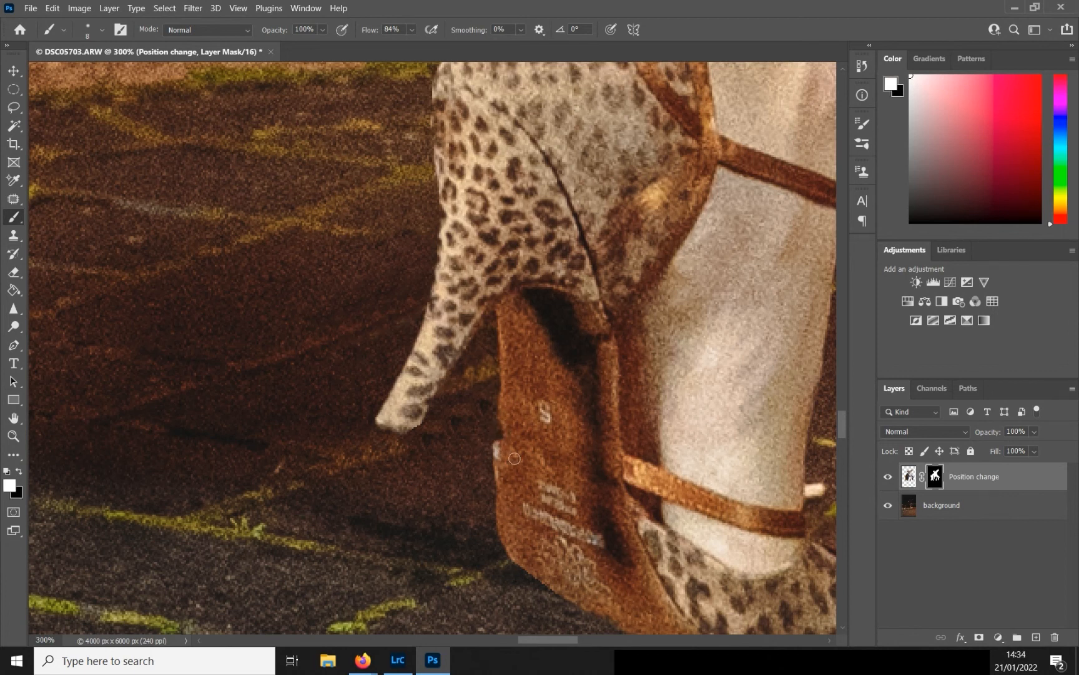
pyautogui.moveTo(846, 430)
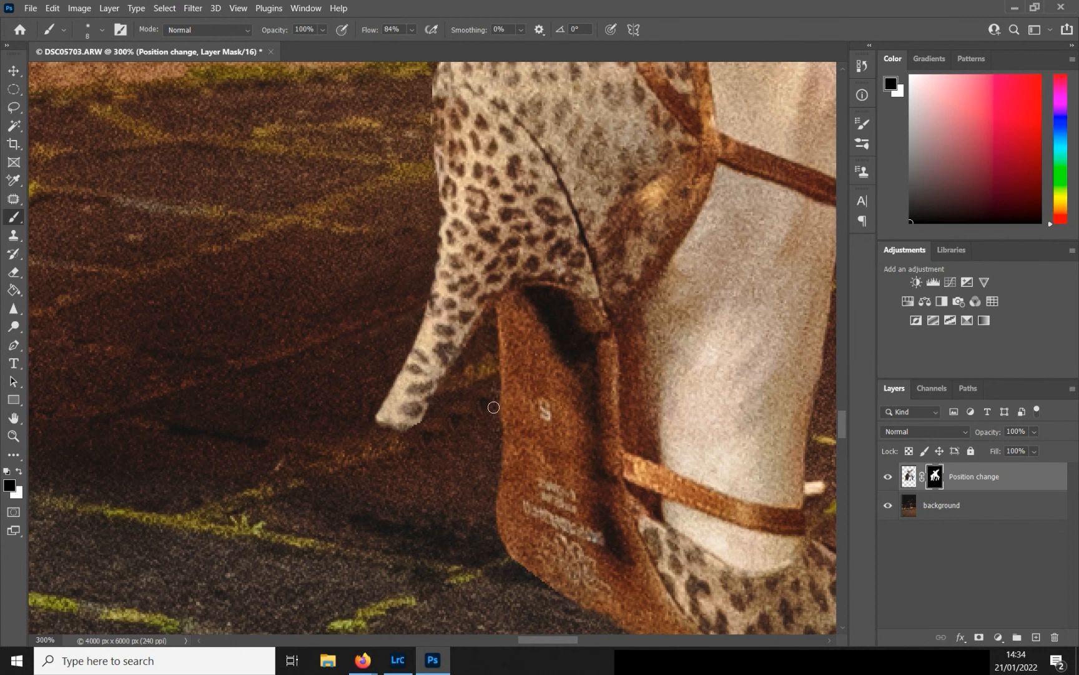
pyautogui.moveTo(845, 430)
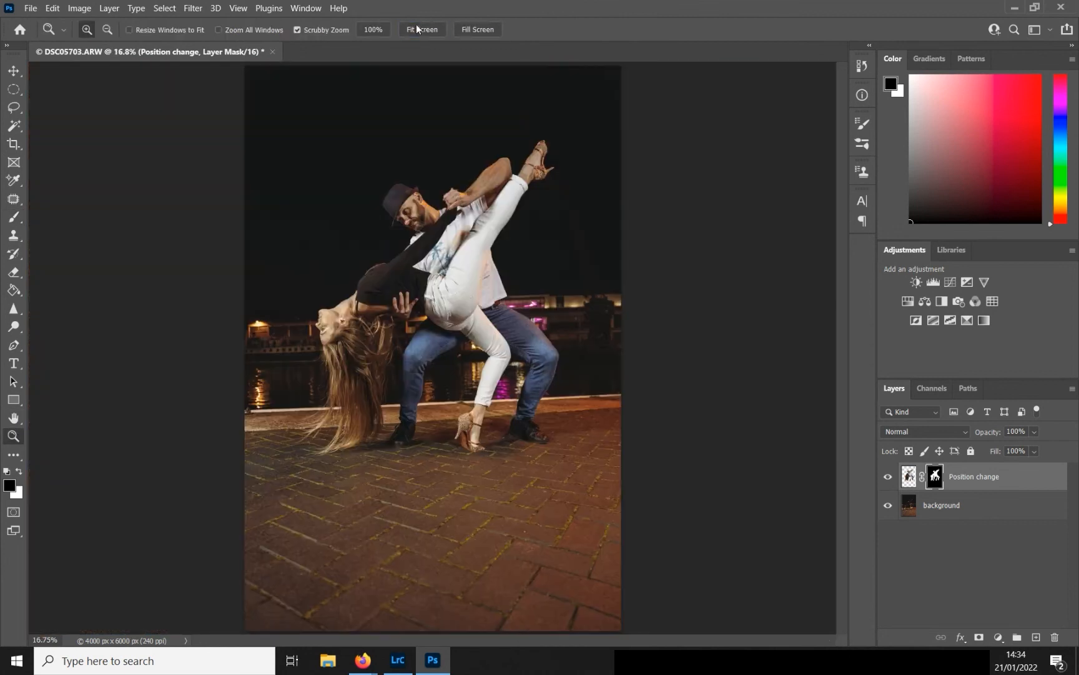
pyautogui.moveTo(857, 487)
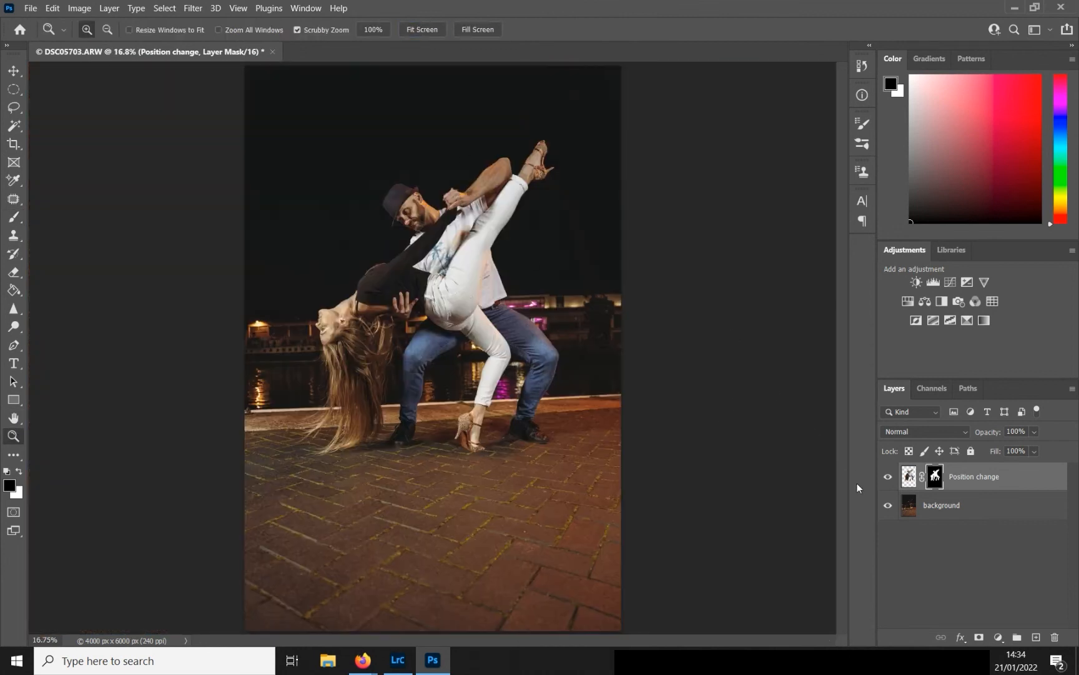
# Hide and re-show the Position change layer to compare, then open and dismiss the File menu.
pyautogui.click(888, 476)
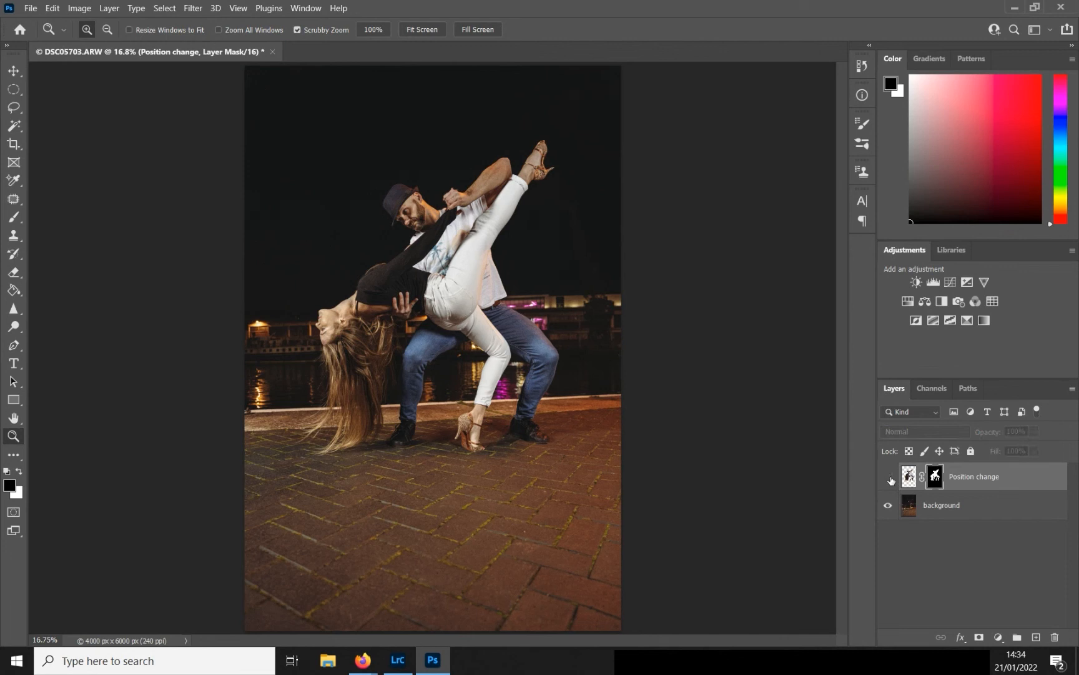
pyautogui.click(888, 477)
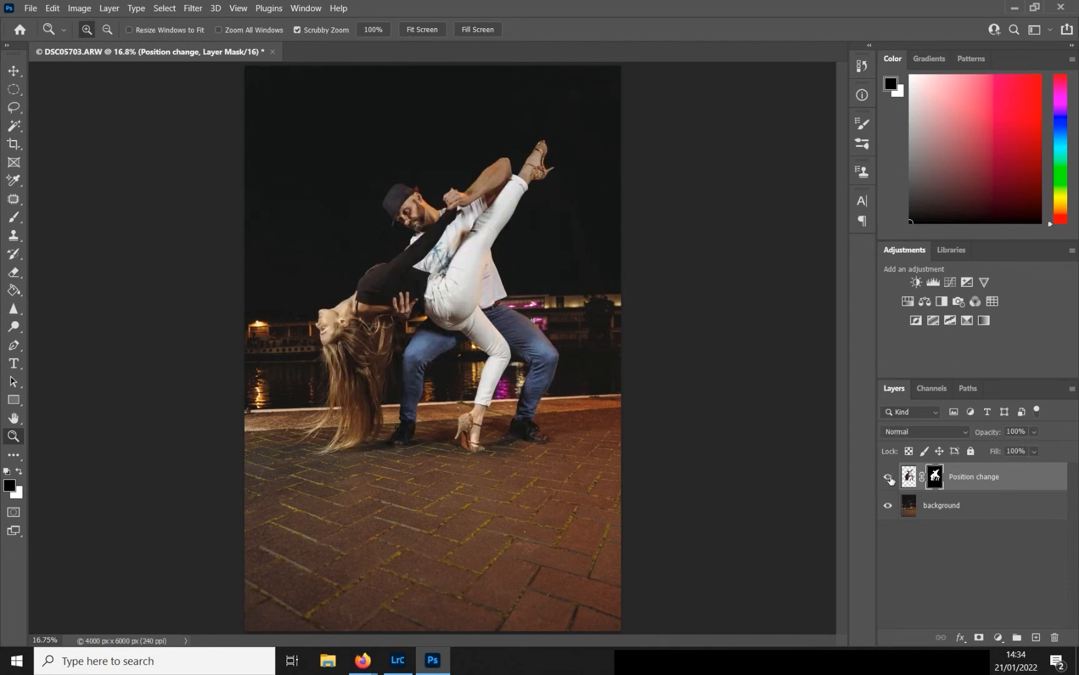
pyautogui.click(30, 7)
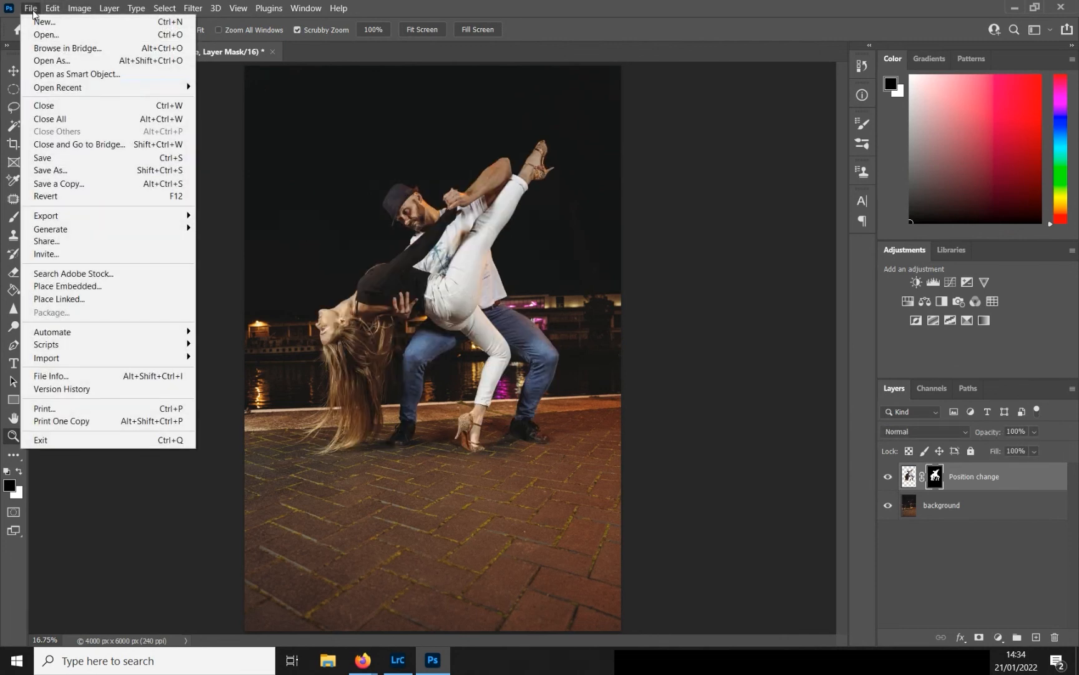
pyautogui.click(595, 406)
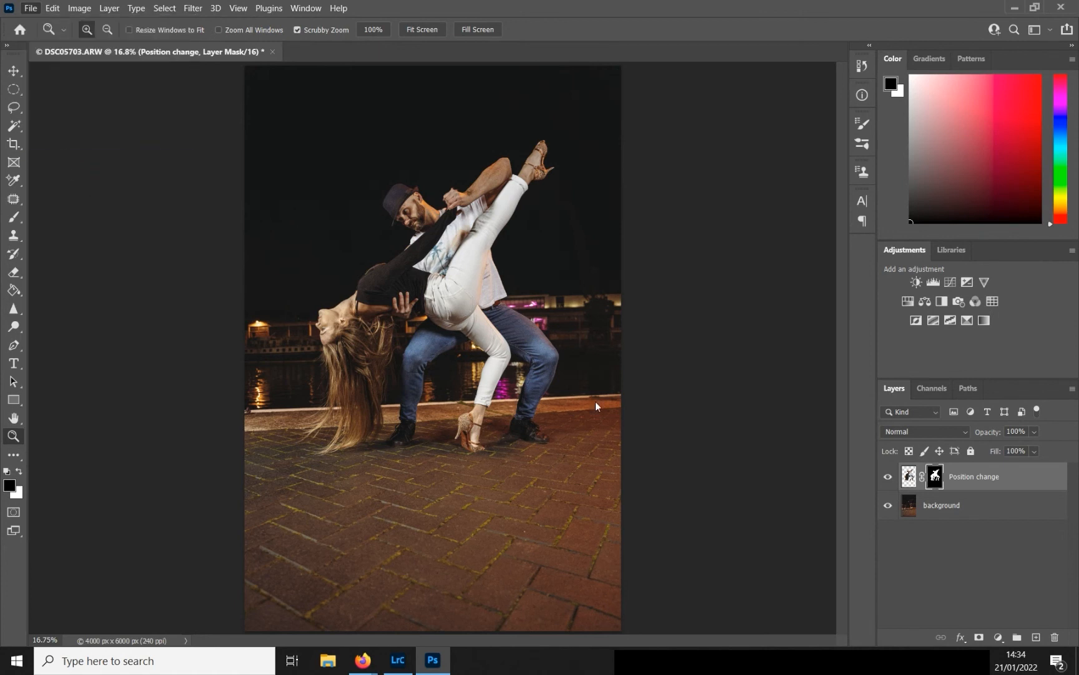
pyautogui.moveTo(678, 420)
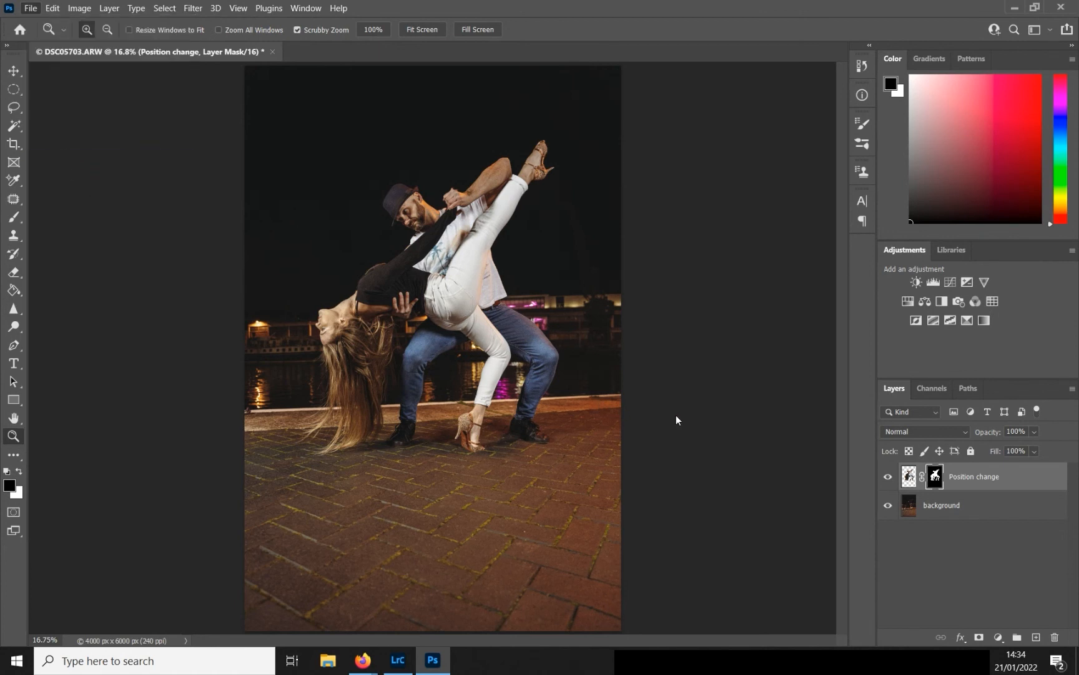